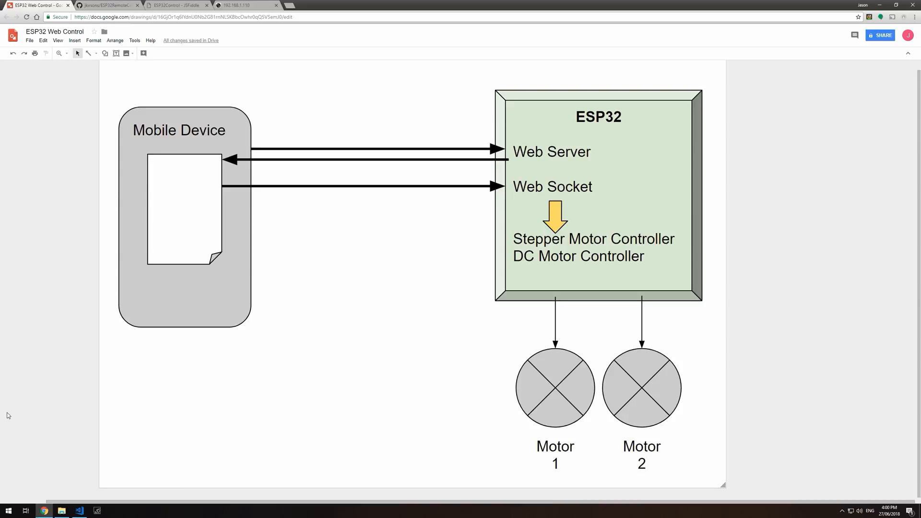
mouse_move(152, 140)
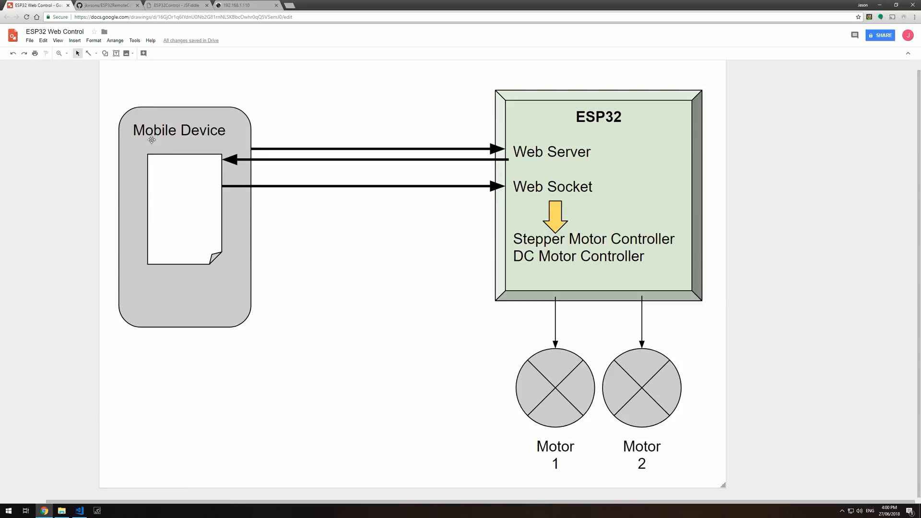
mouse_move(206, 116)
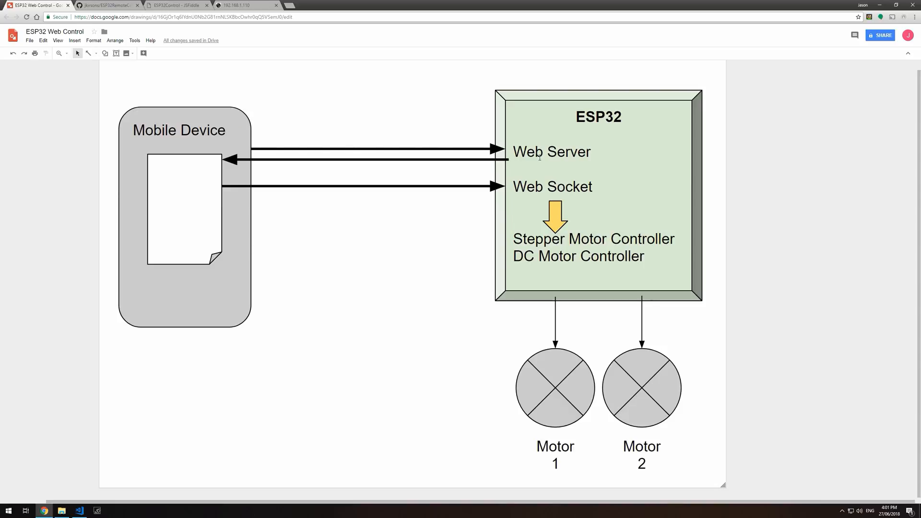
mouse_move(404, 170)
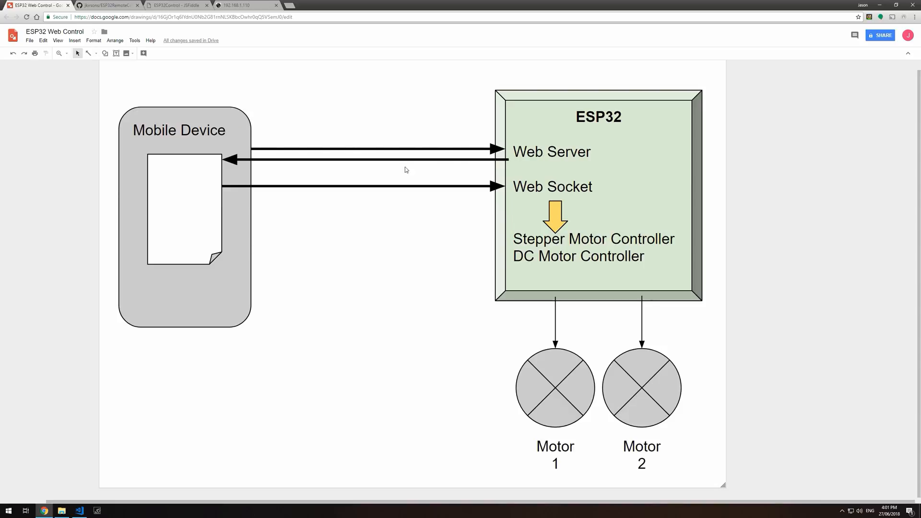
mouse_move(226, 192)
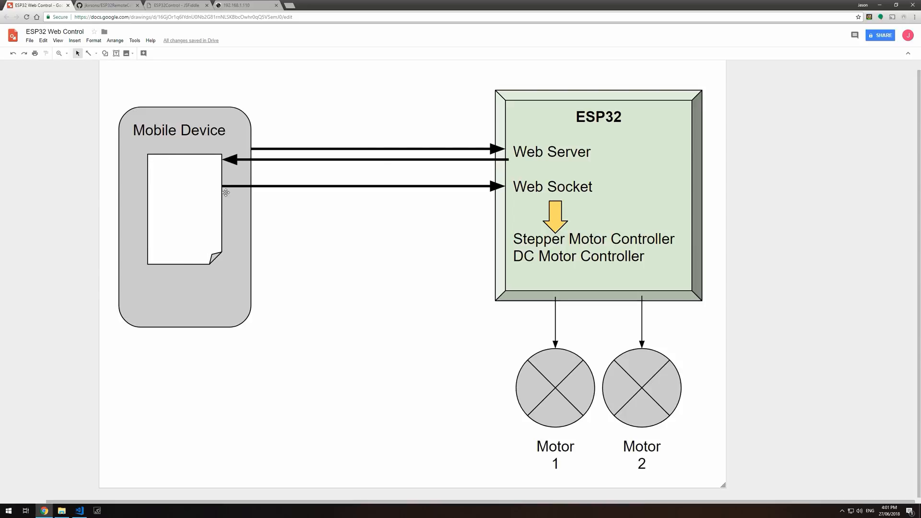
mouse_move(200, 158)
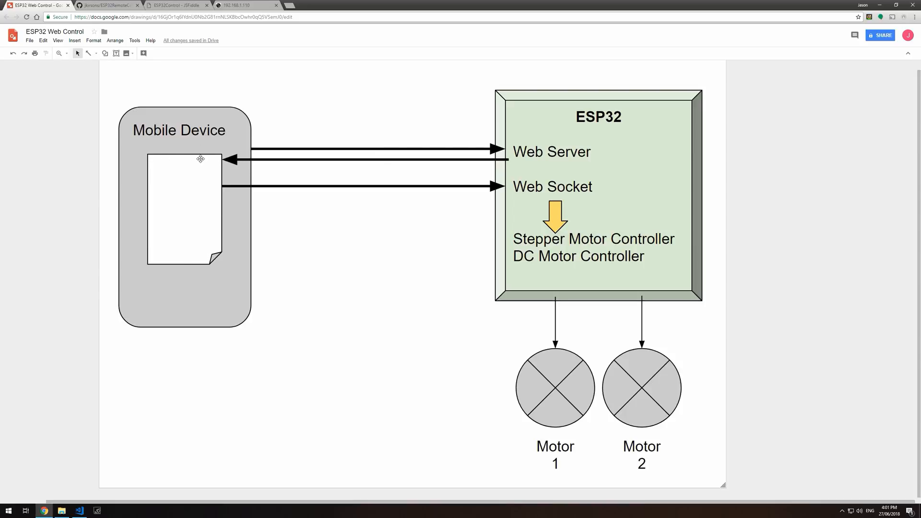
mouse_move(189, 182)
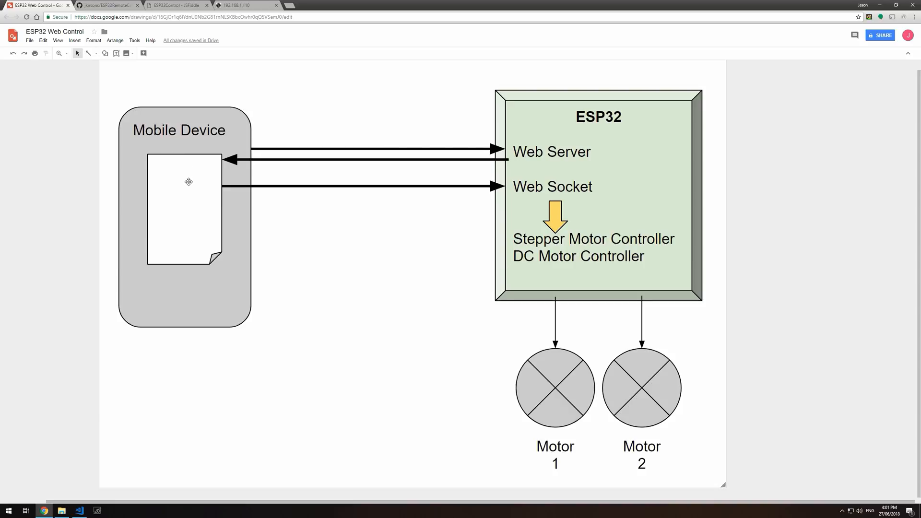
mouse_move(174, 192)
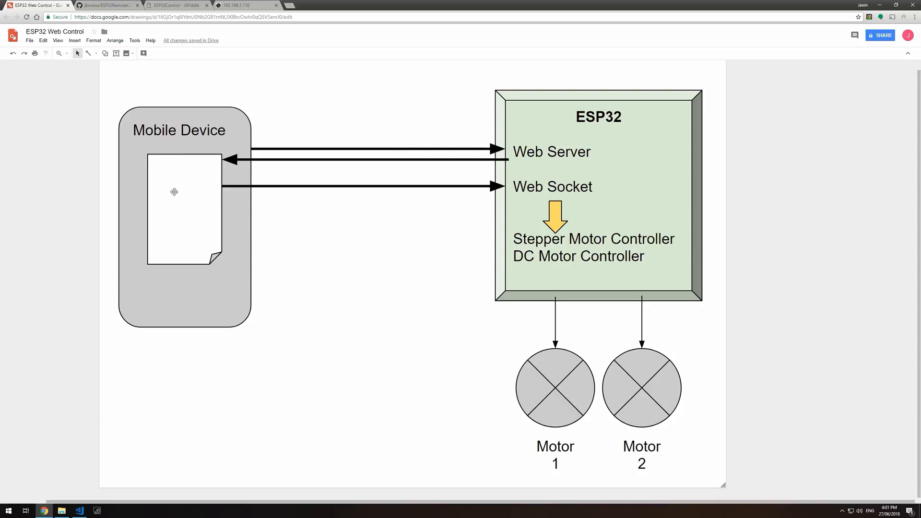
mouse_move(179, 204)
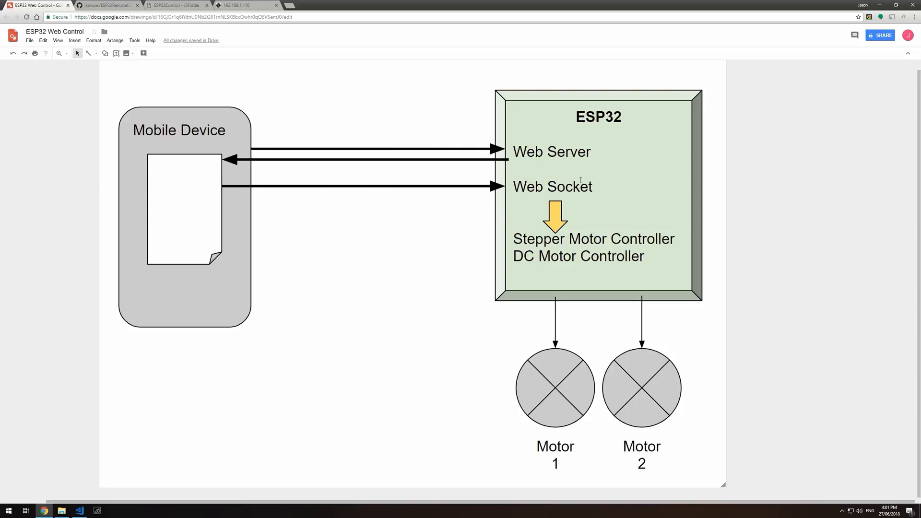
mouse_move(611, 220)
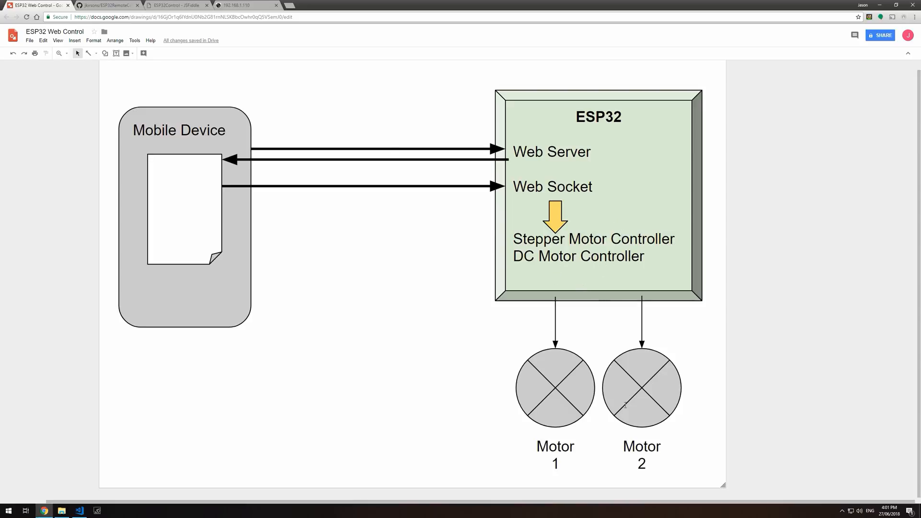
Step: Switch from the diagram to the ESP32RemoteControl workspace via the taskbar
click(79, 509)
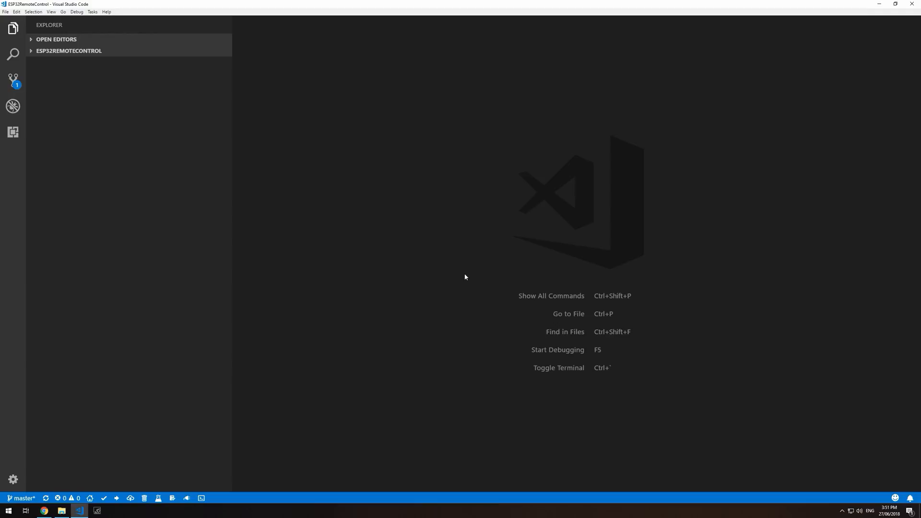
mouse_move(426, 268)
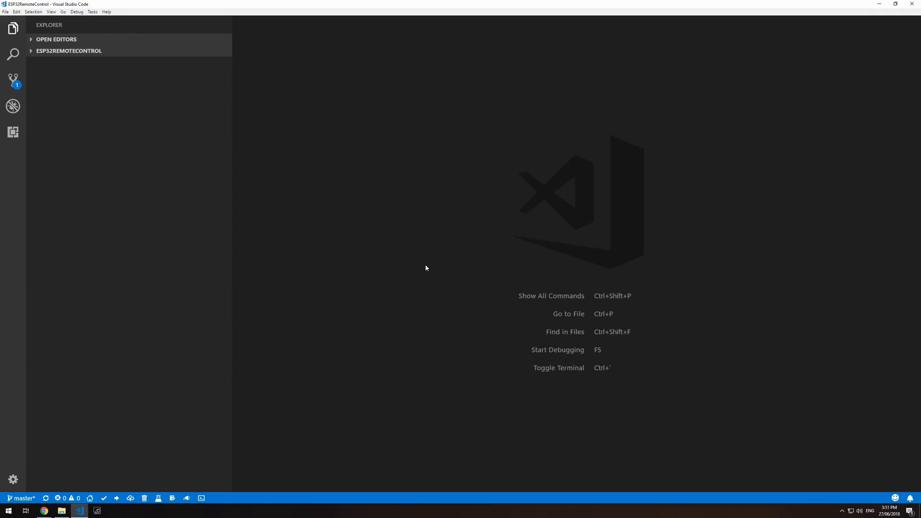
mouse_move(175, 131)
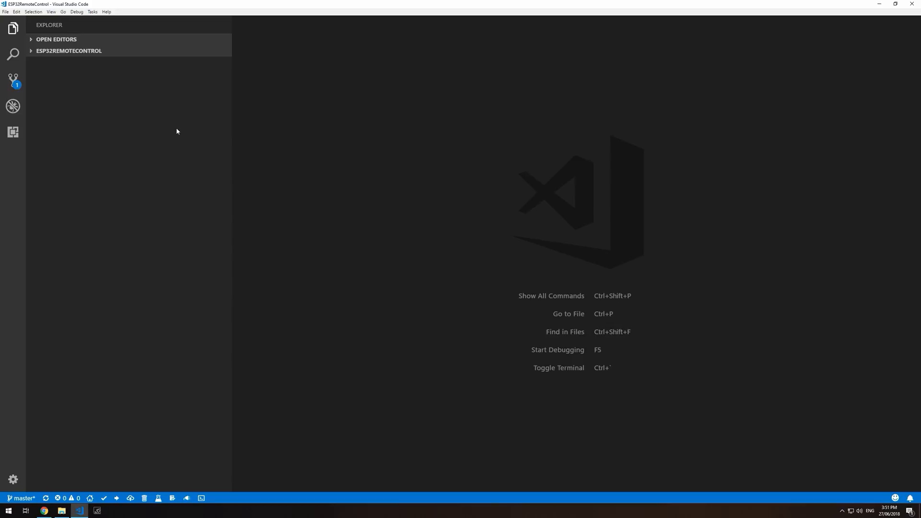
mouse_move(165, 126)
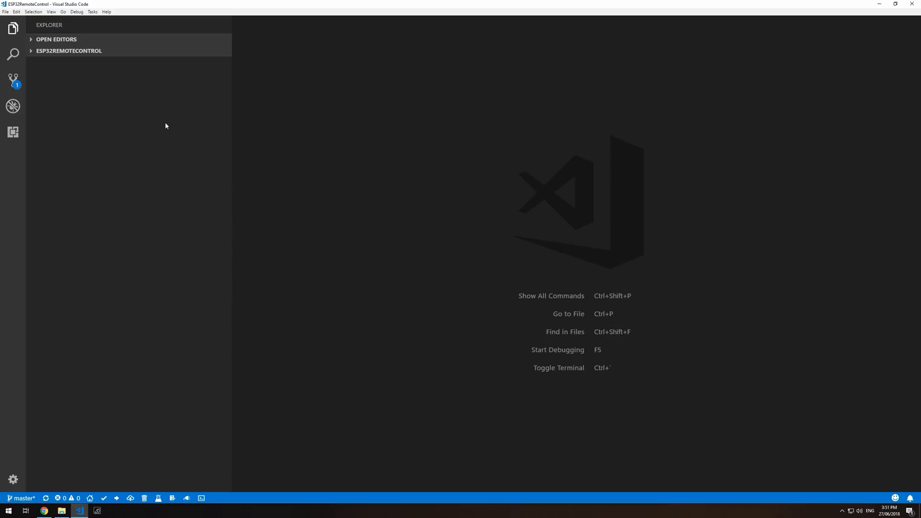
mouse_move(158, 127)
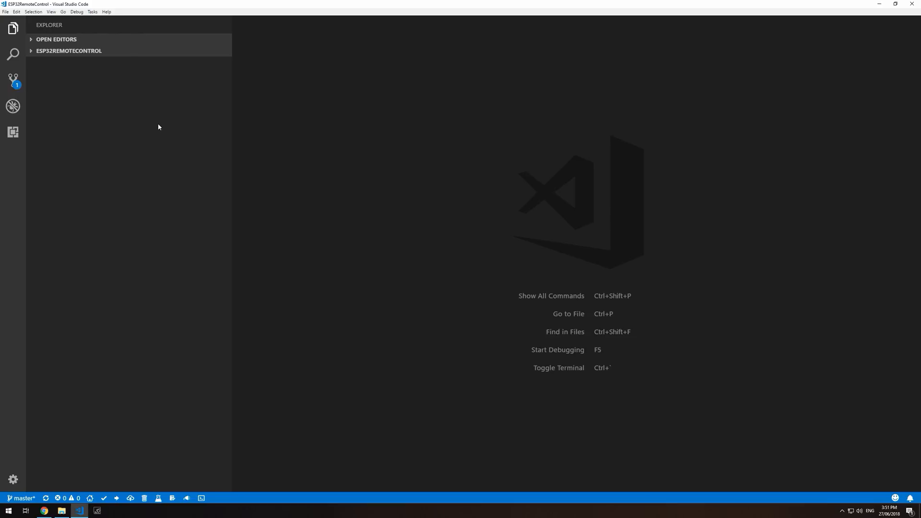
mouse_move(152, 131)
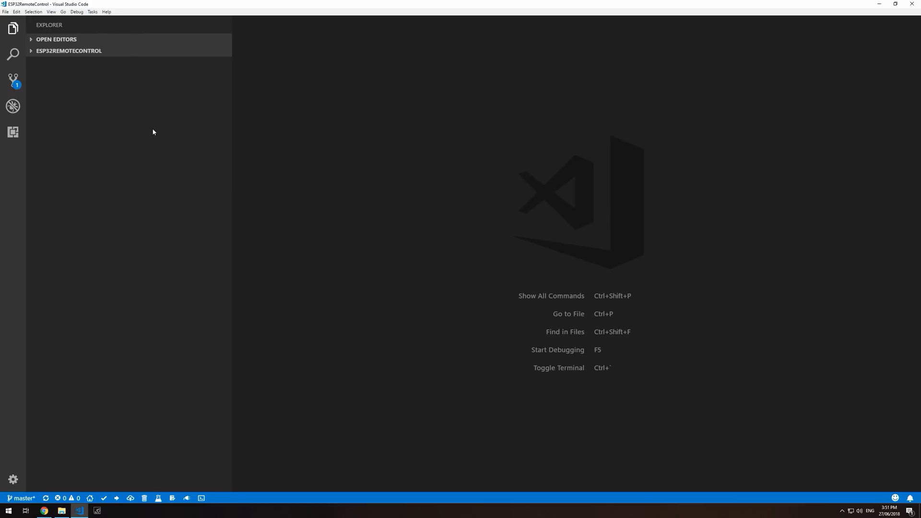
mouse_move(83, 143)
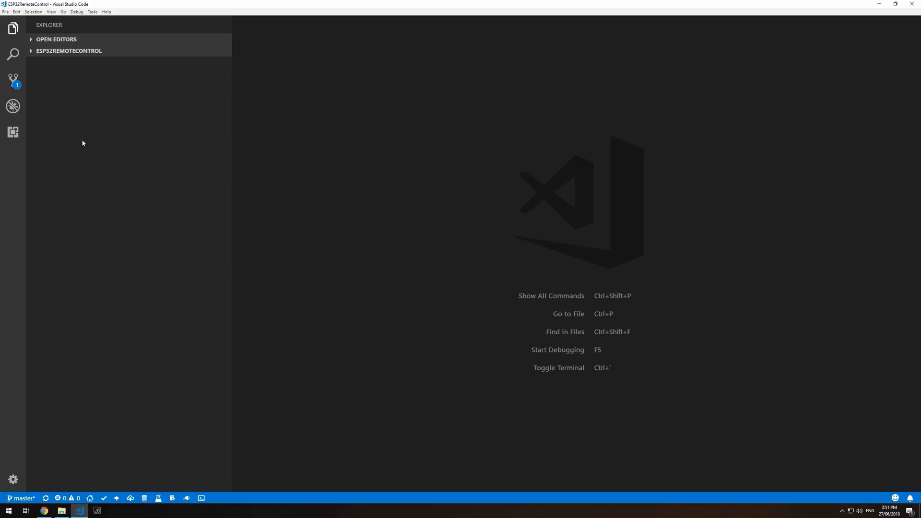
mouse_move(114, 264)
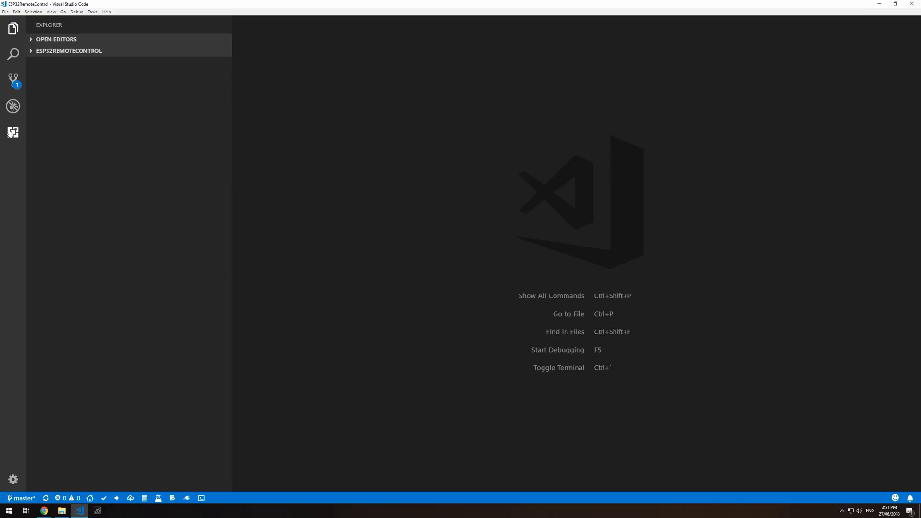
Step: Show the installed extensions list, including PlatformIO IDE and the C/C++ tools
click(13, 132)
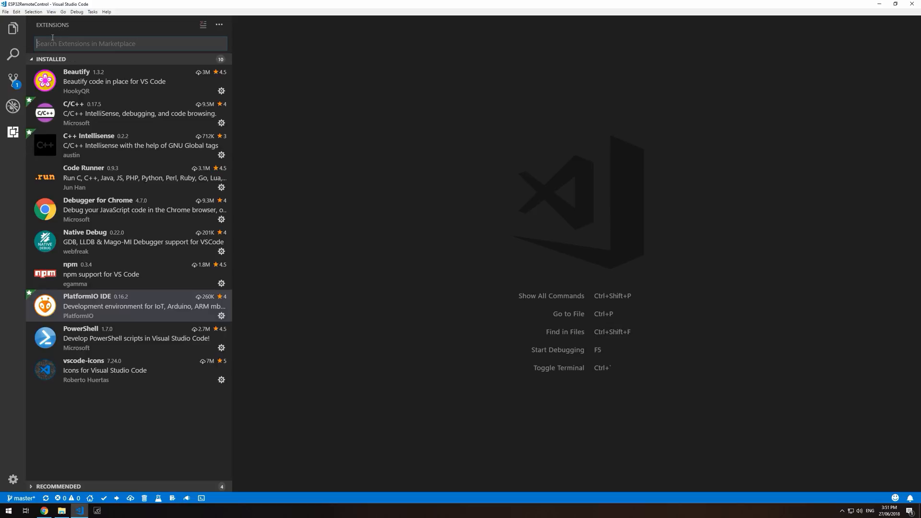
mouse_move(92, 301)
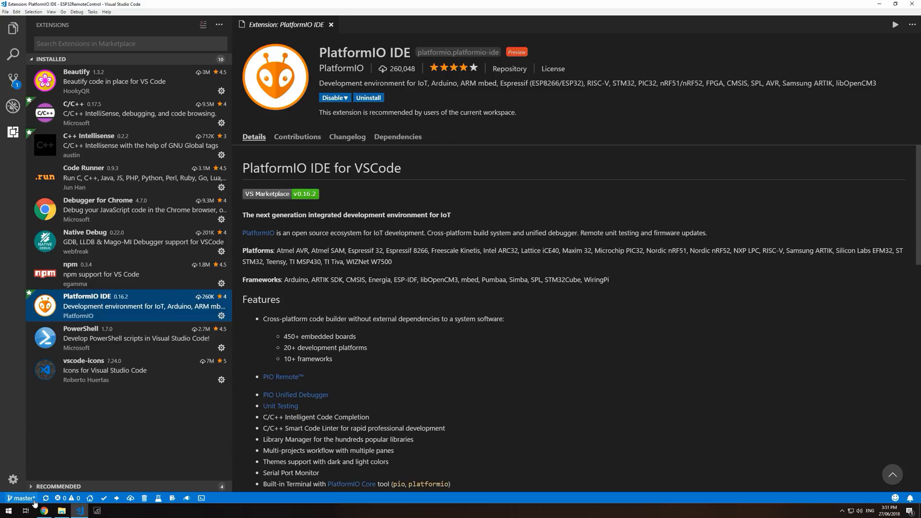
mouse_move(22, 497)
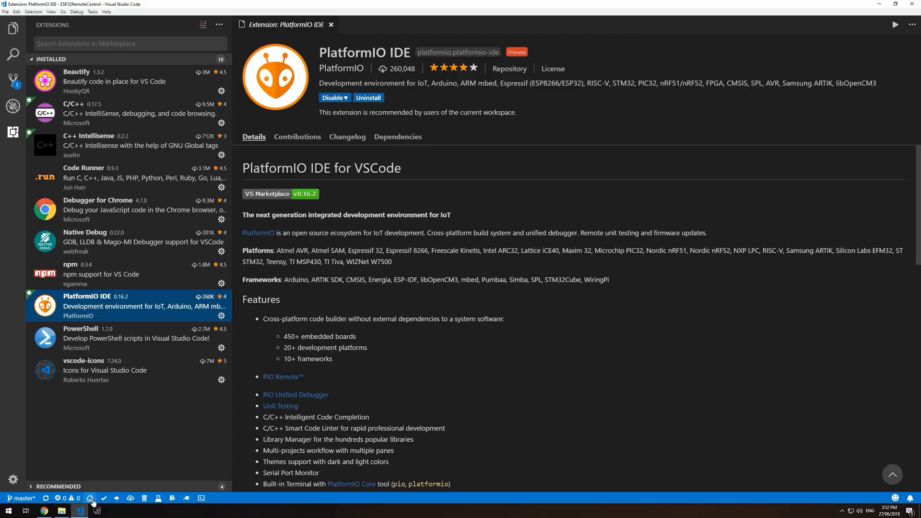
Step: In PIO Home, view the installed Espressif 32 platforms and the COM3 serial device
click(91, 498)
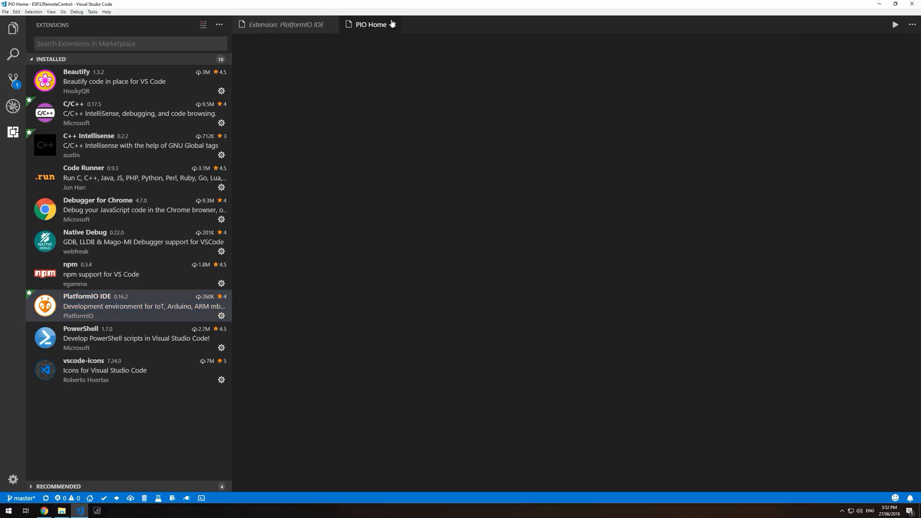
click(370, 24)
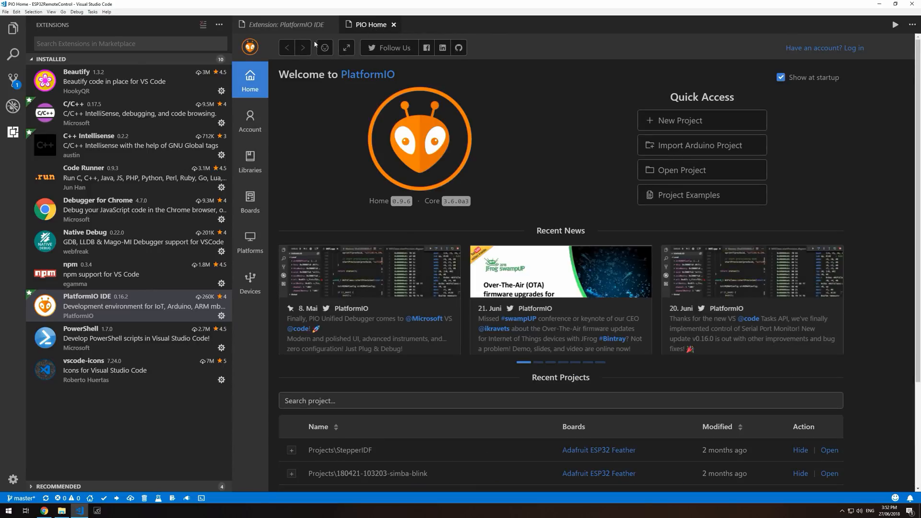
mouse_move(425, 370)
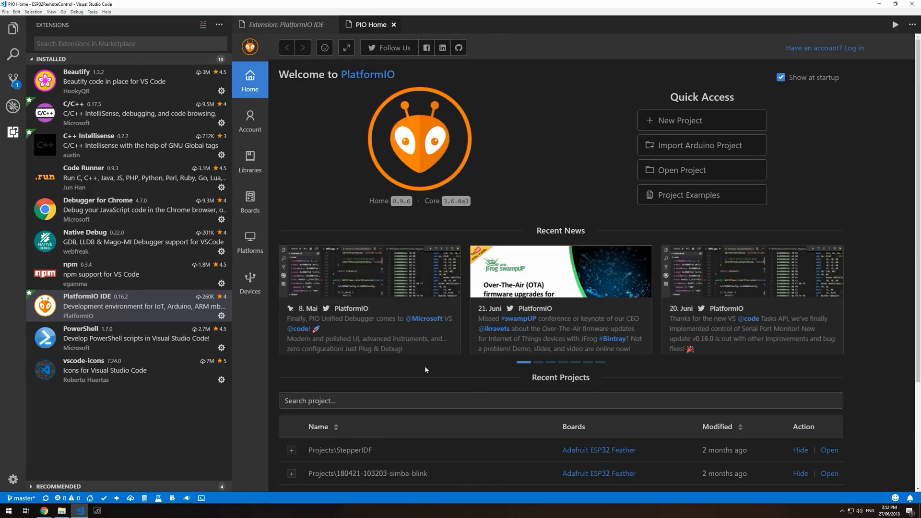
mouse_move(249, 241)
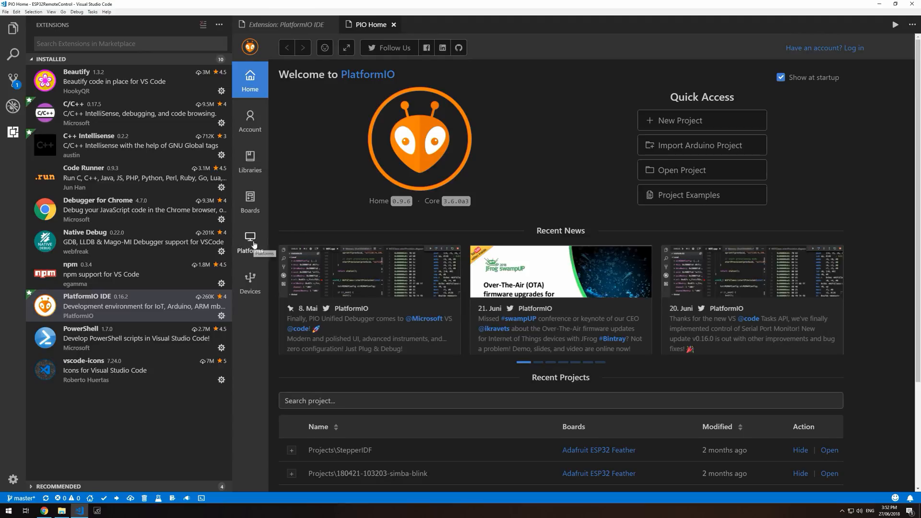
mouse_move(249, 200)
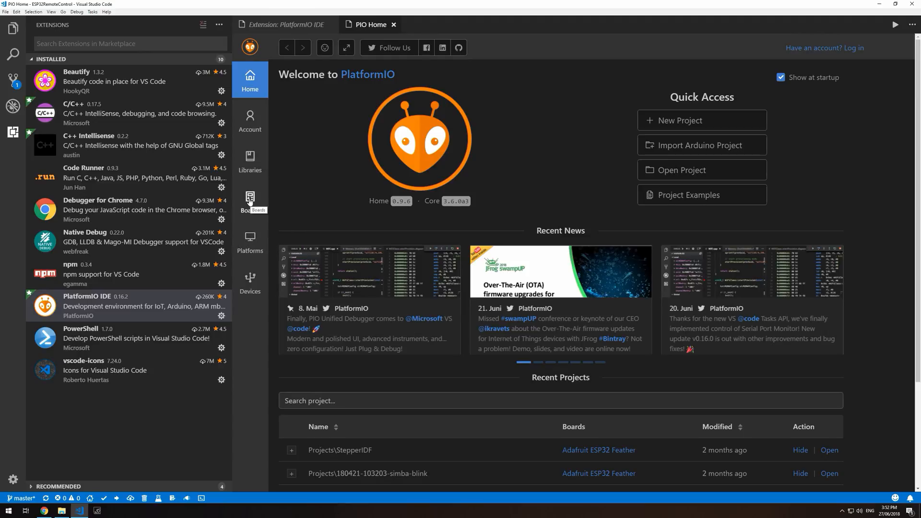
click(250, 240)
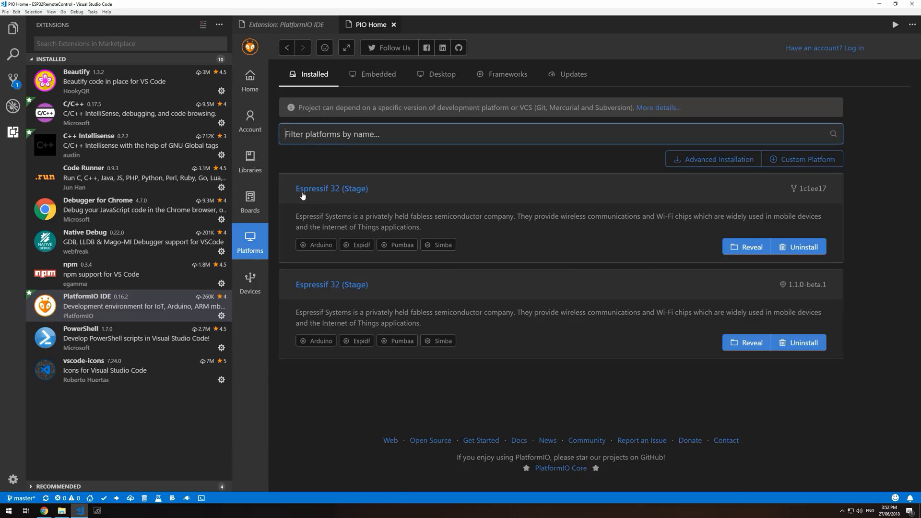
mouse_move(273, 263)
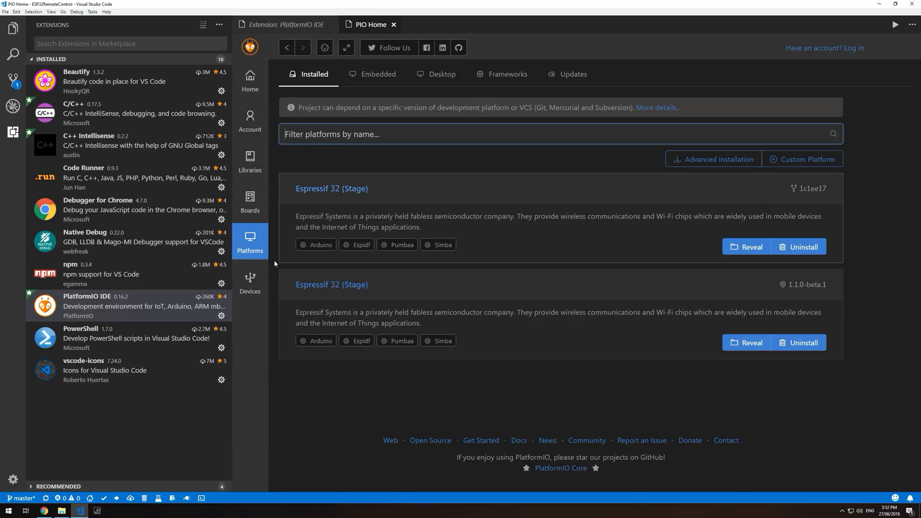
click(249, 281)
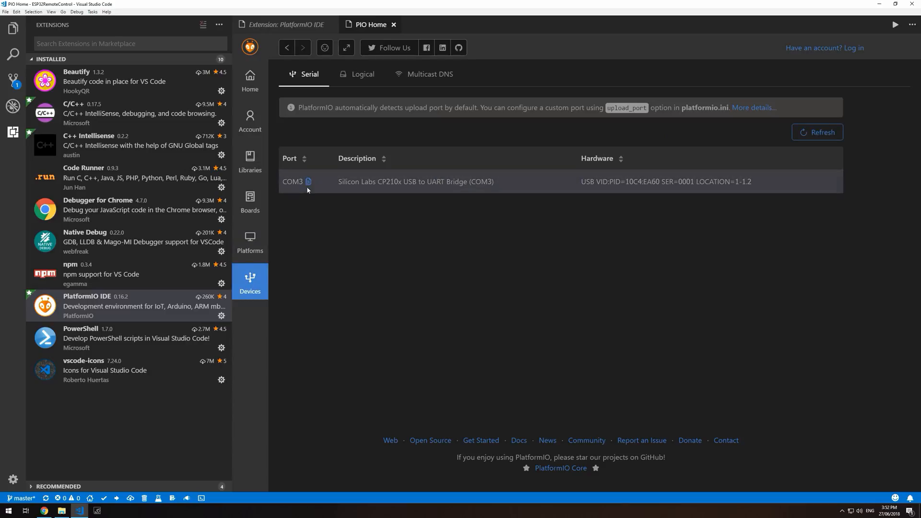
mouse_move(491, 192)
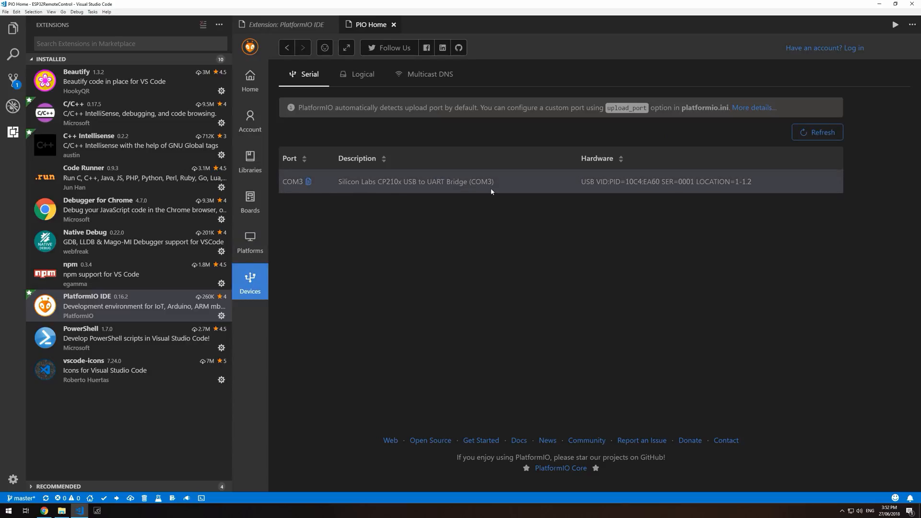
mouse_move(487, 183)
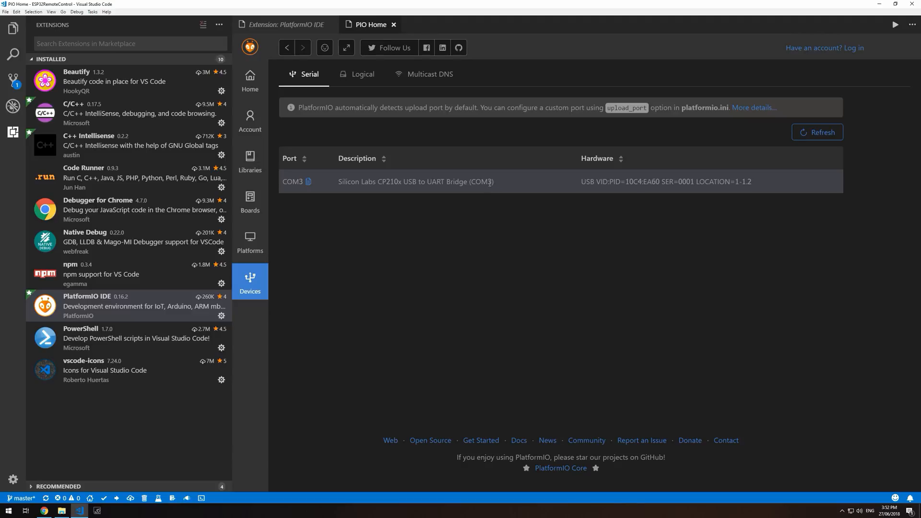
Step: View the ESP32RemoteControl repository on GitHub, then return to the VS Code project
click(44, 509)
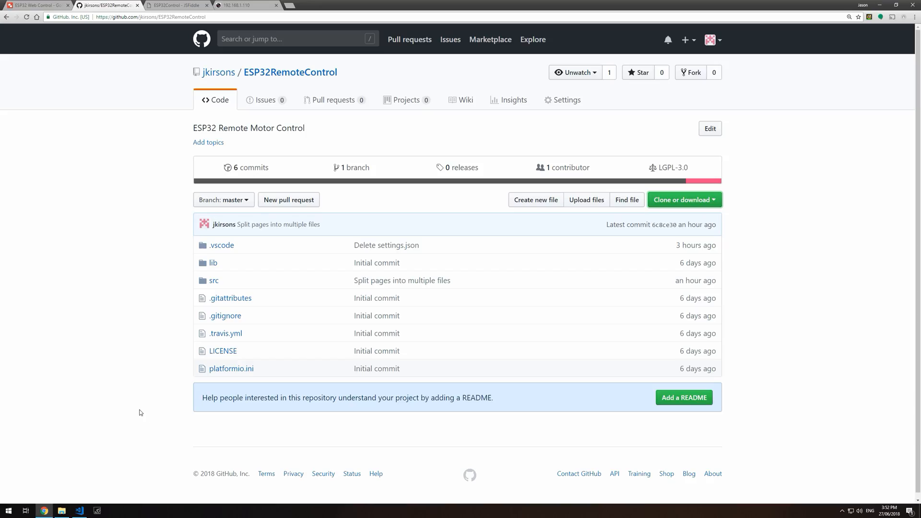
mouse_move(148, 172)
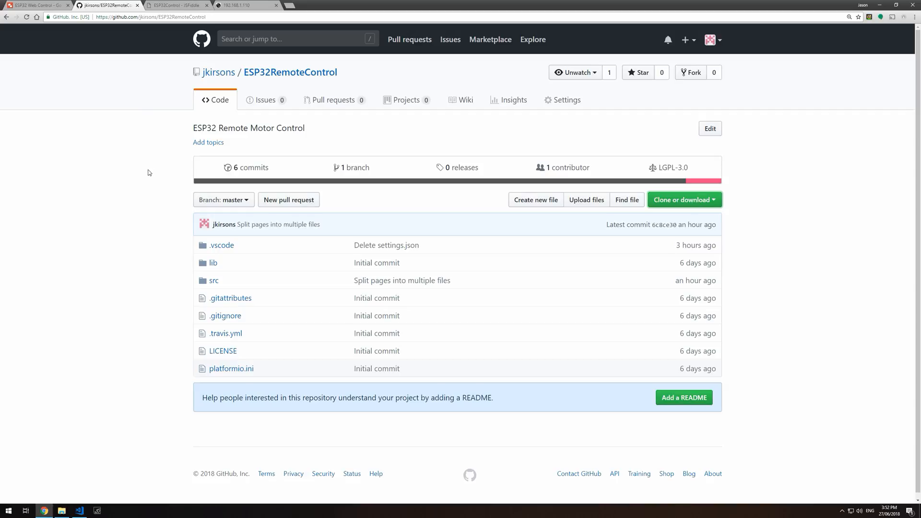
mouse_move(290, 72)
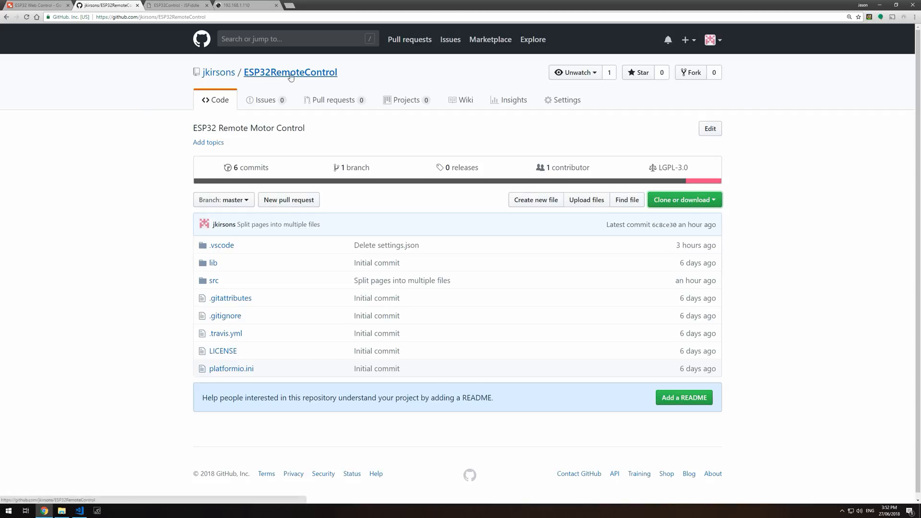
mouse_move(73, 102)
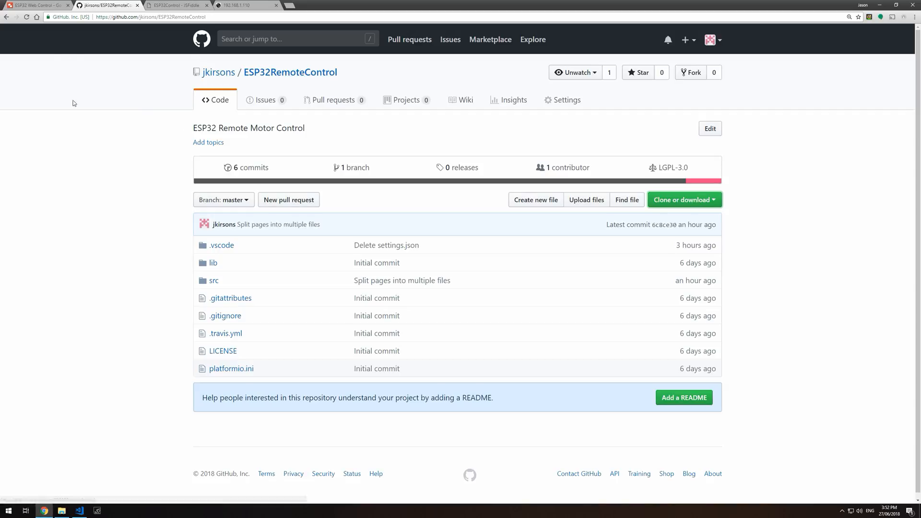
click(78, 509)
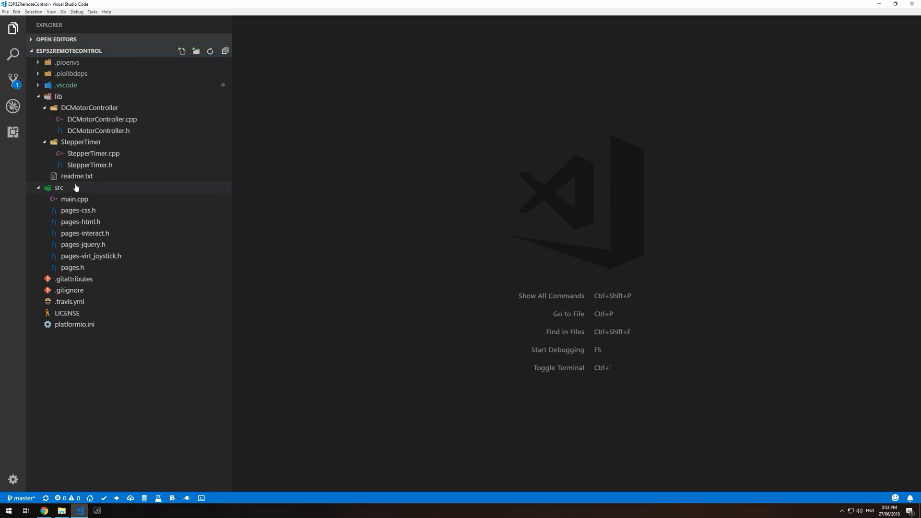
Step: Review main.cpp's setup notes, WiFi credentials and the stepsPerRevolution value 200
click(75, 199)
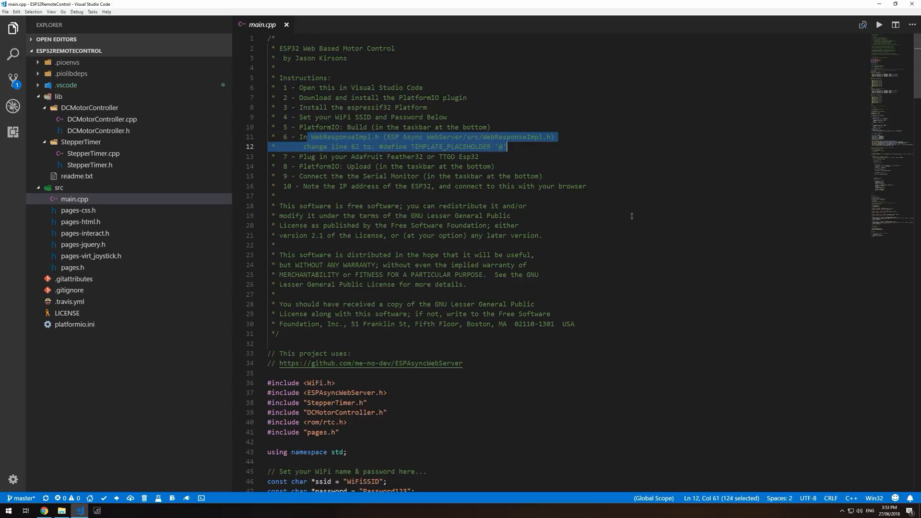
mouse_move(603, 220)
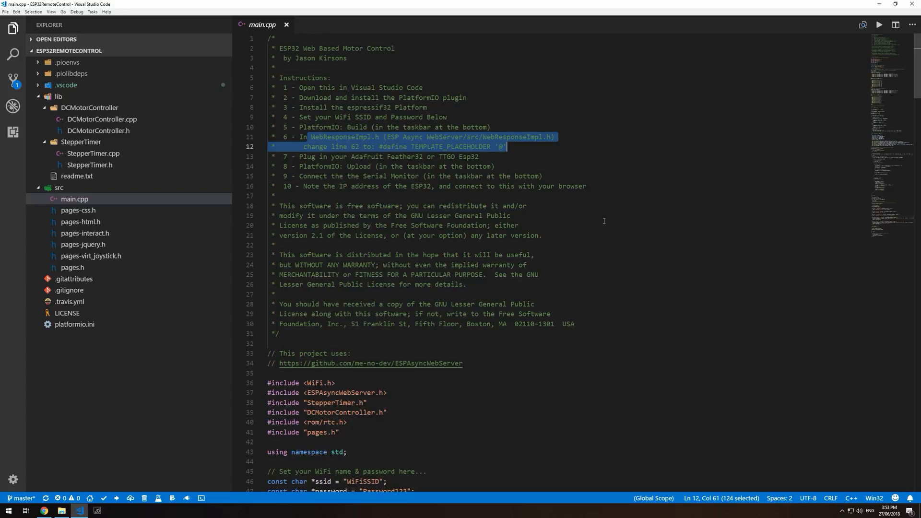
scroll(down, 3)
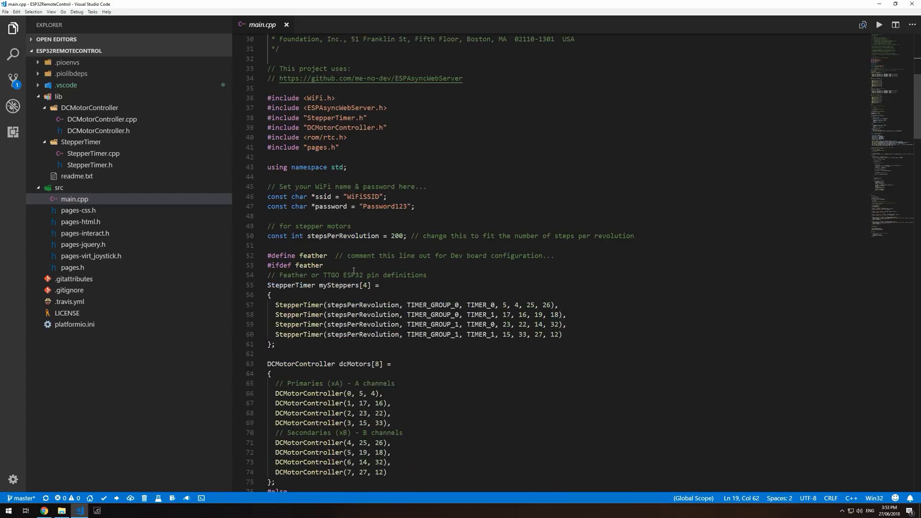
mouse_move(362, 196)
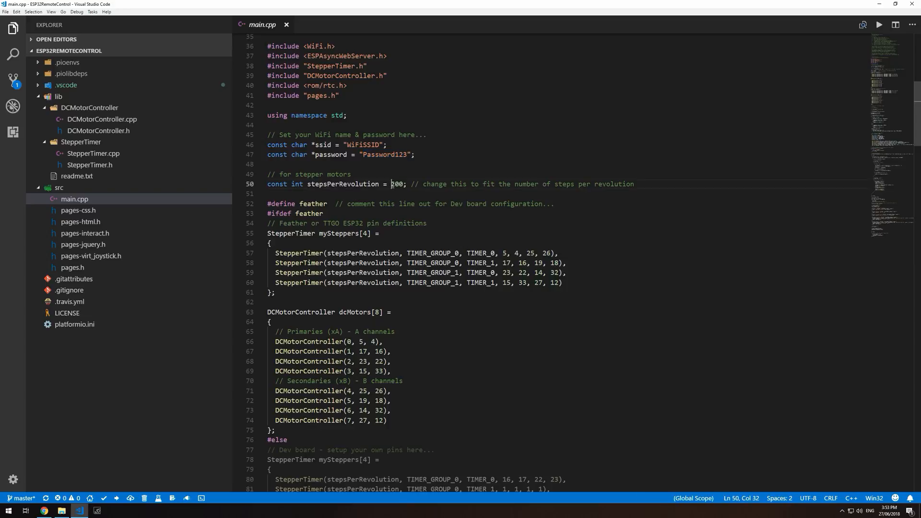
double_click(397, 185)
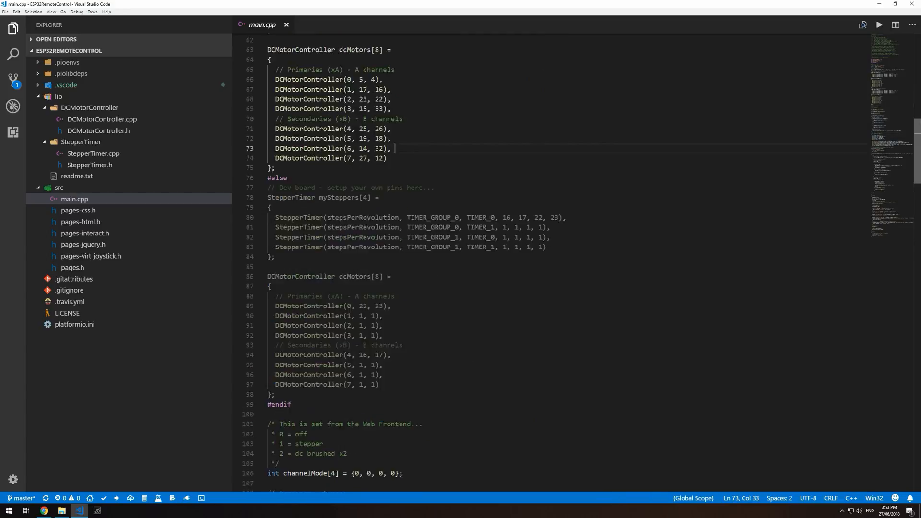
scroll(up, 3)
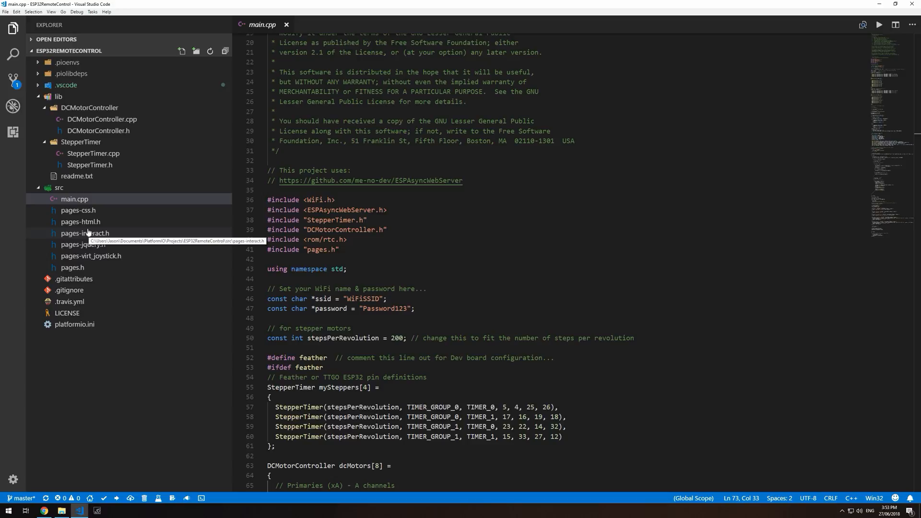
mouse_move(71, 268)
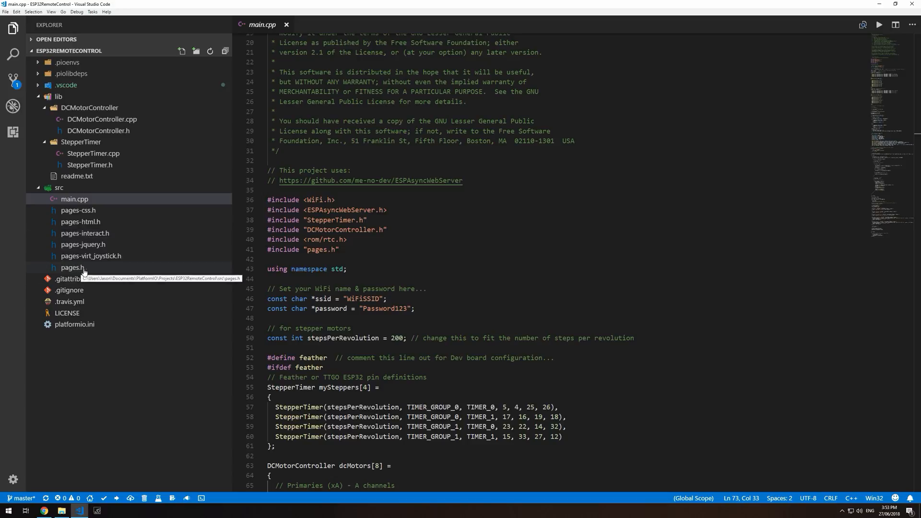
mouse_move(92, 221)
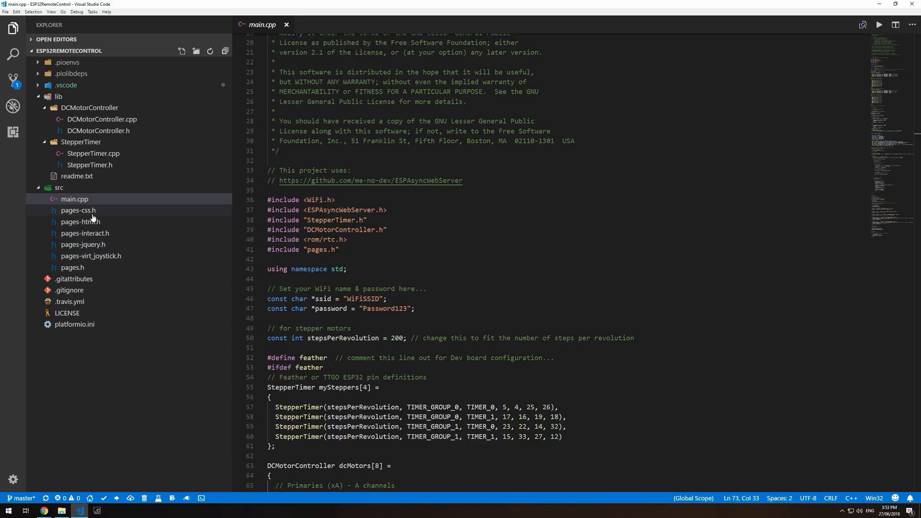
Step: View the PROGMEM page strings in pages-css.h and pages-html.h, then close pages-html.h
click(78, 210)
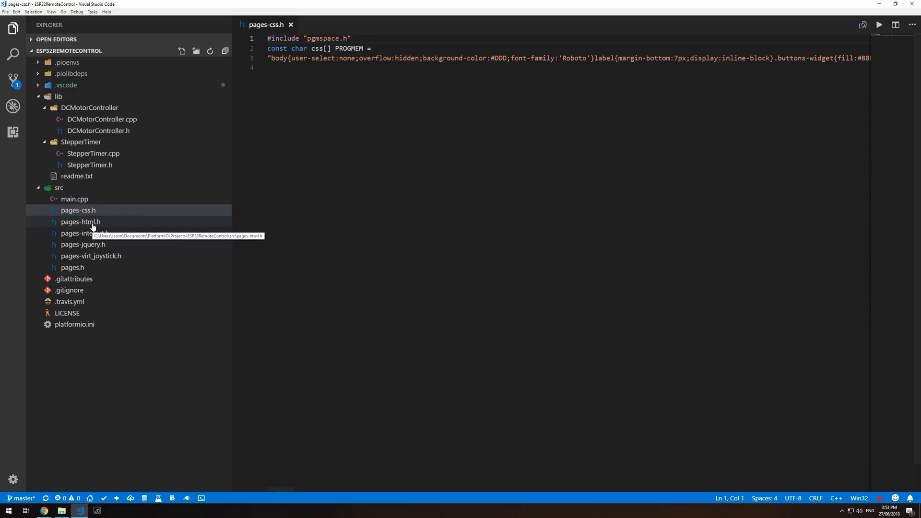
click(81, 222)
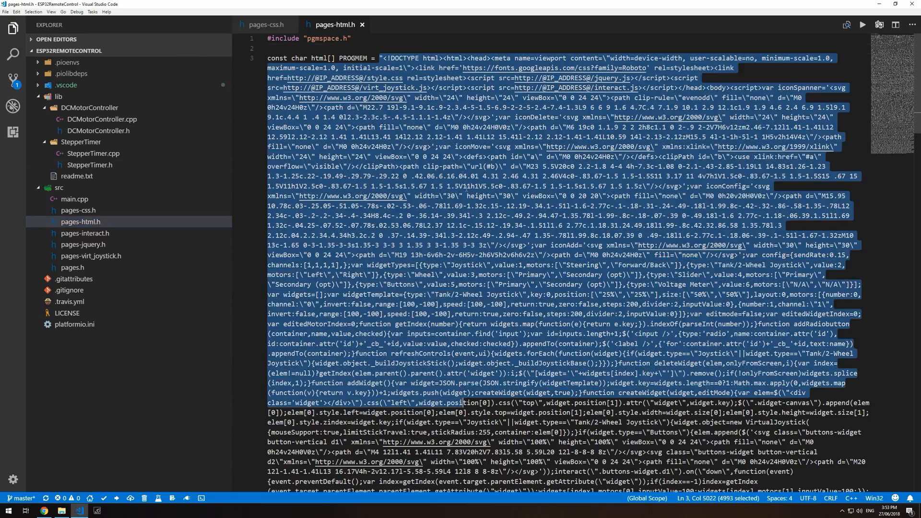
click(365, 46)
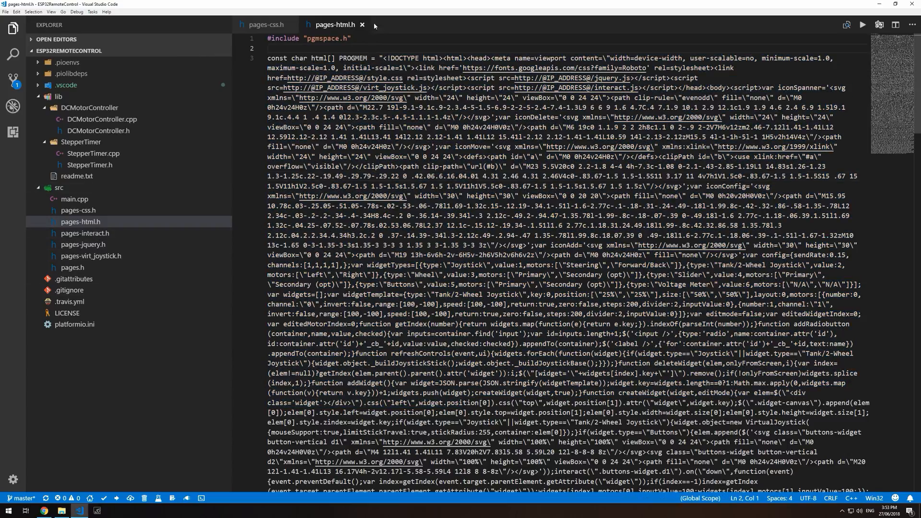
click(265, 24)
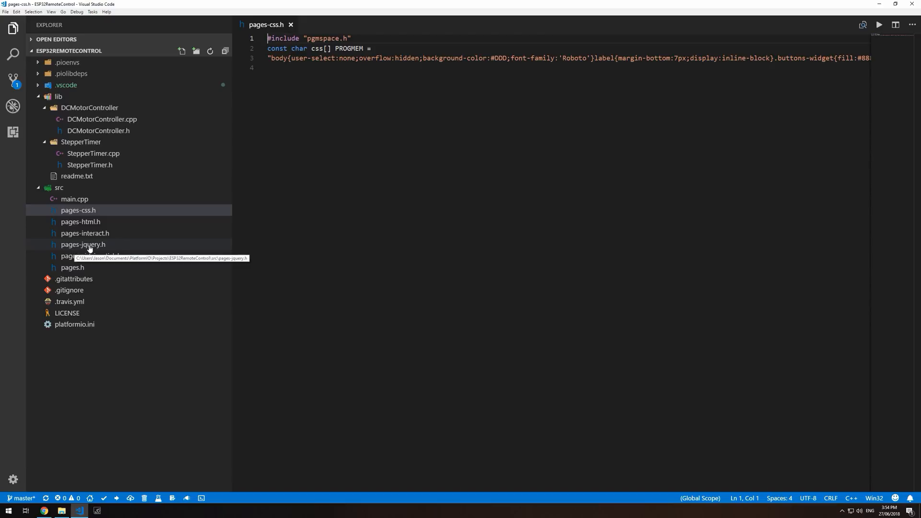
mouse_move(85, 233)
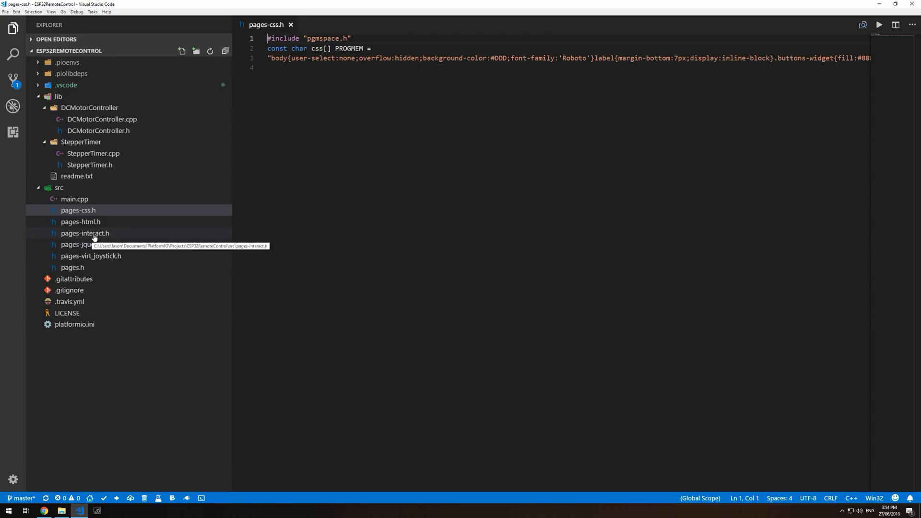
mouse_move(86, 233)
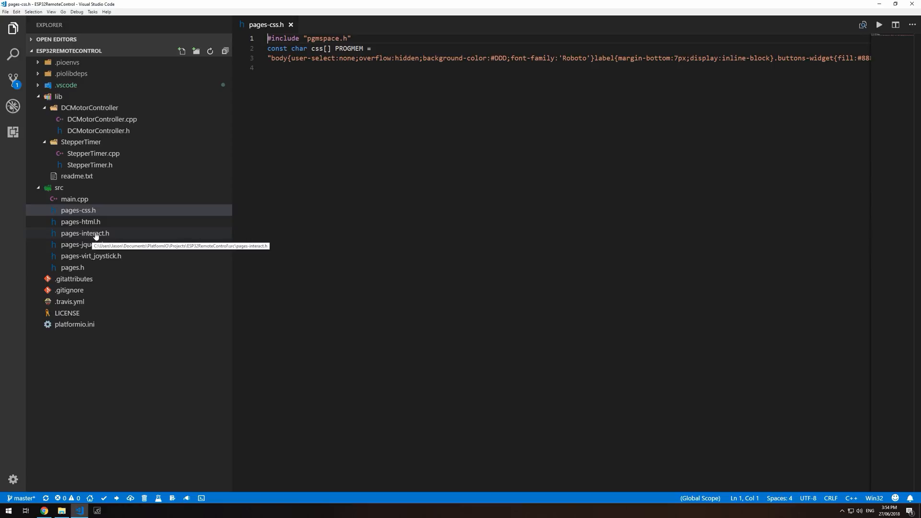
mouse_move(121, 218)
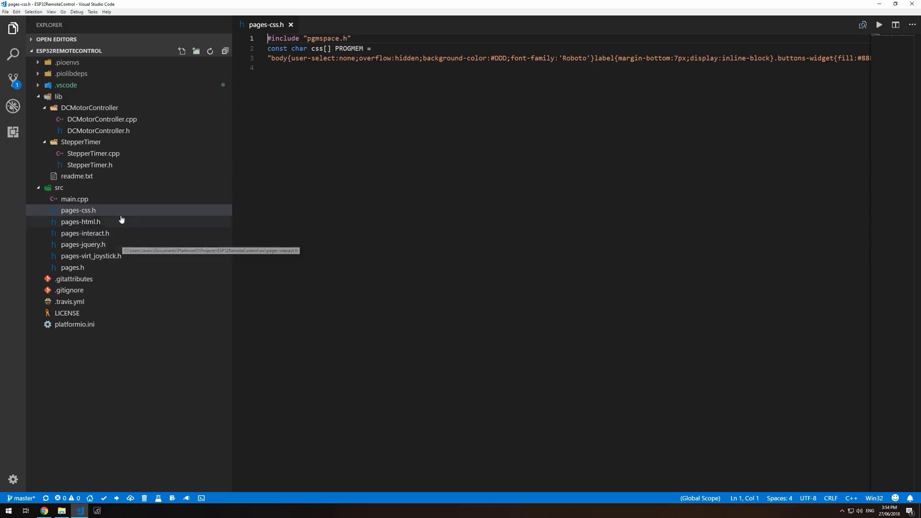
mouse_move(107, 187)
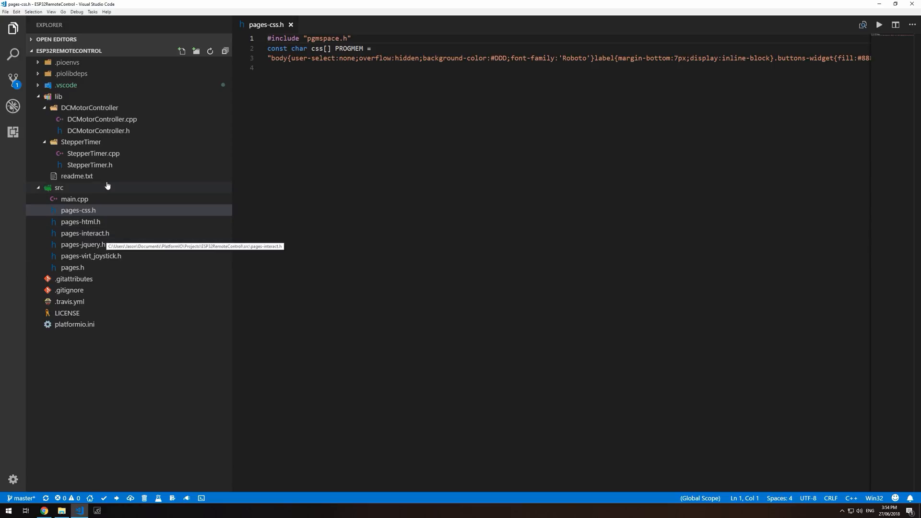
mouse_move(99, 130)
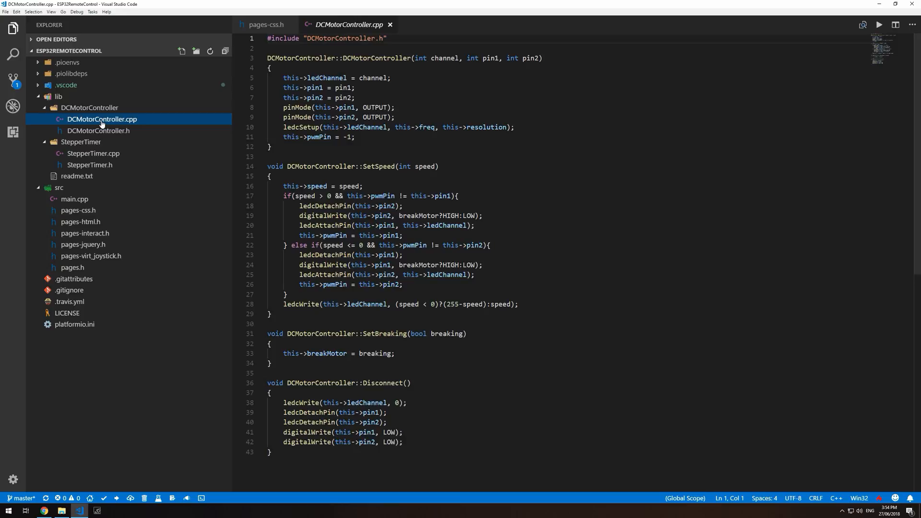
Step: Read through StepperTimer.cpp's stepper speed code, then return to main.cpp
click(93, 153)
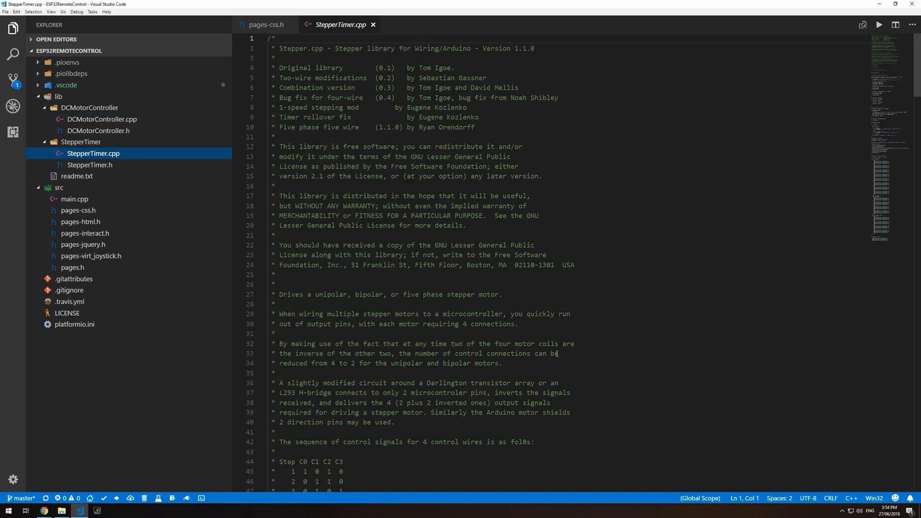
scroll(down, 3)
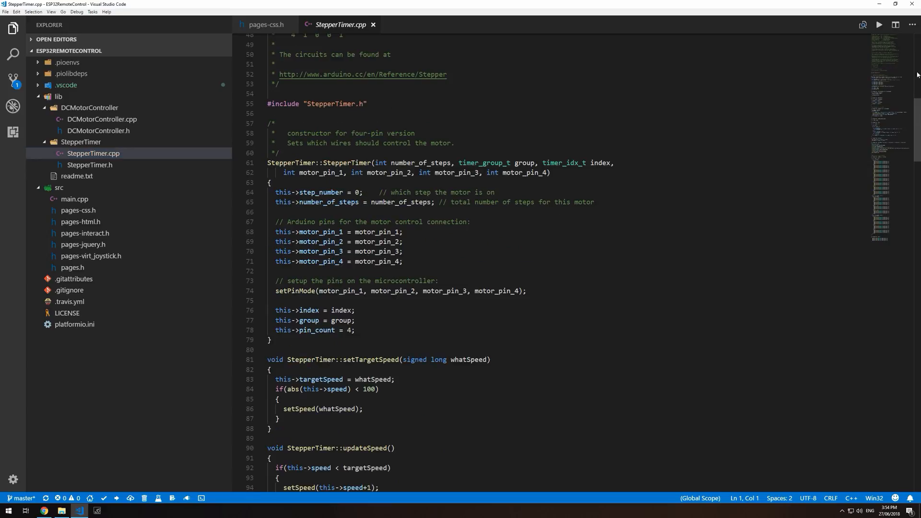
scroll(up, 3)
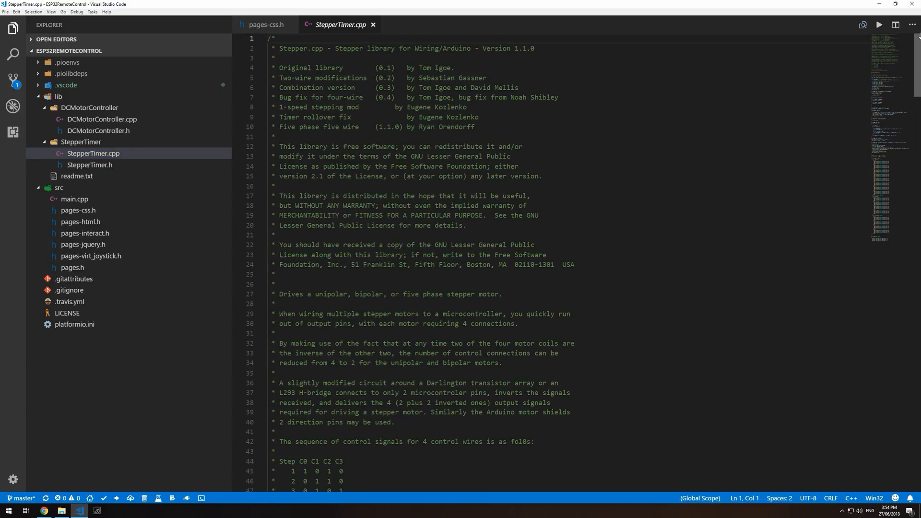
scroll(down, 3)
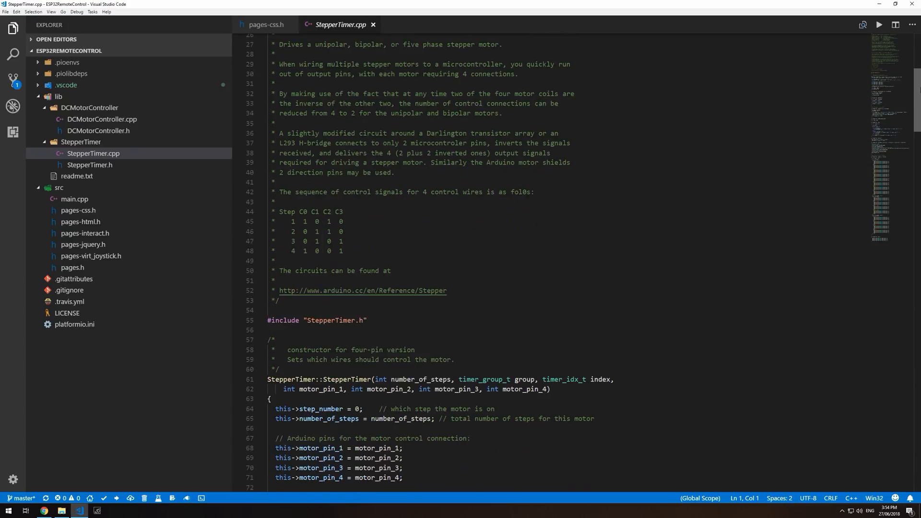
scroll(down, 3)
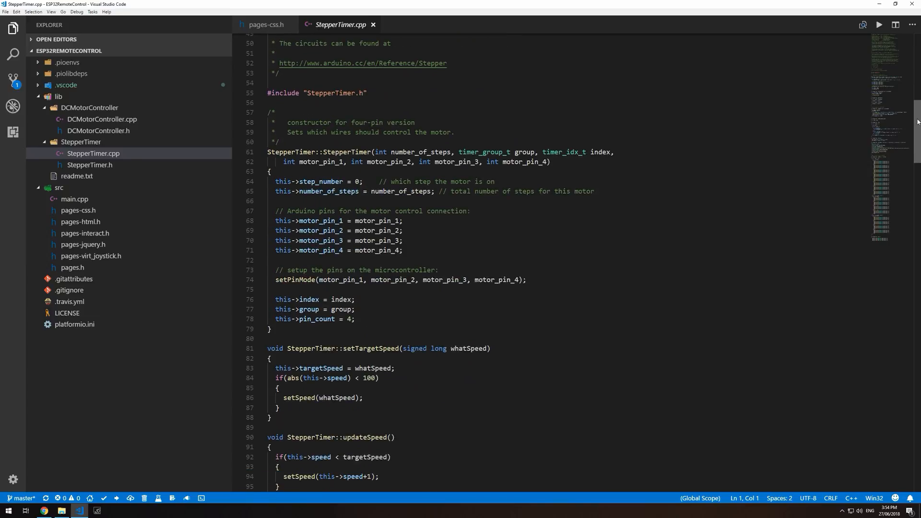
scroll(down, 3)
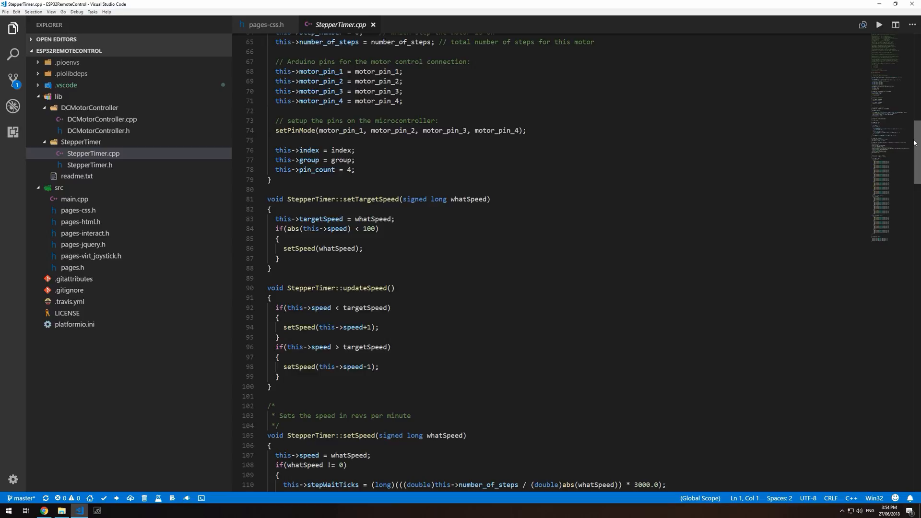
scroll(down, 3)
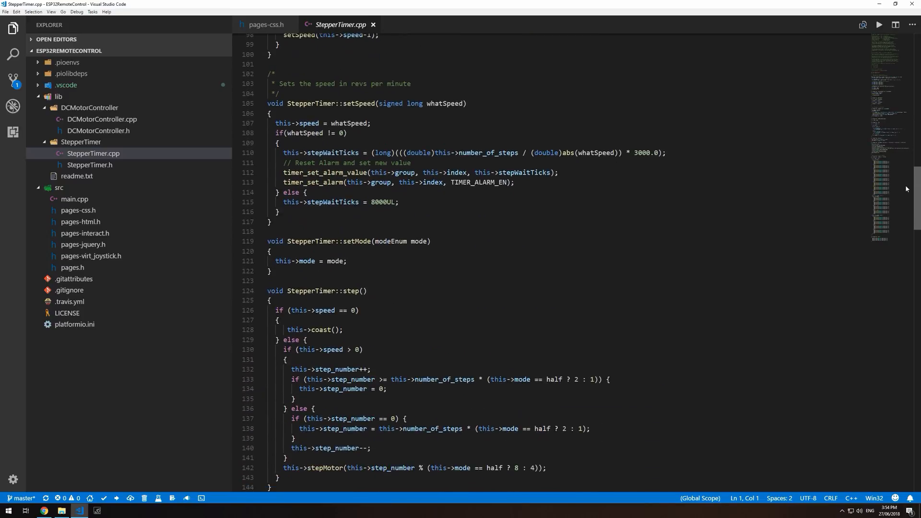
click(75, 199)
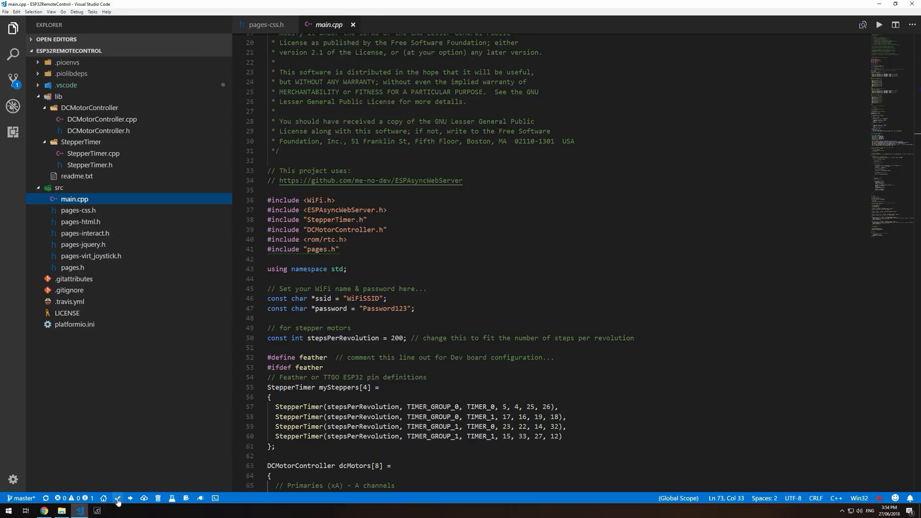
mouse_move(118, 498)
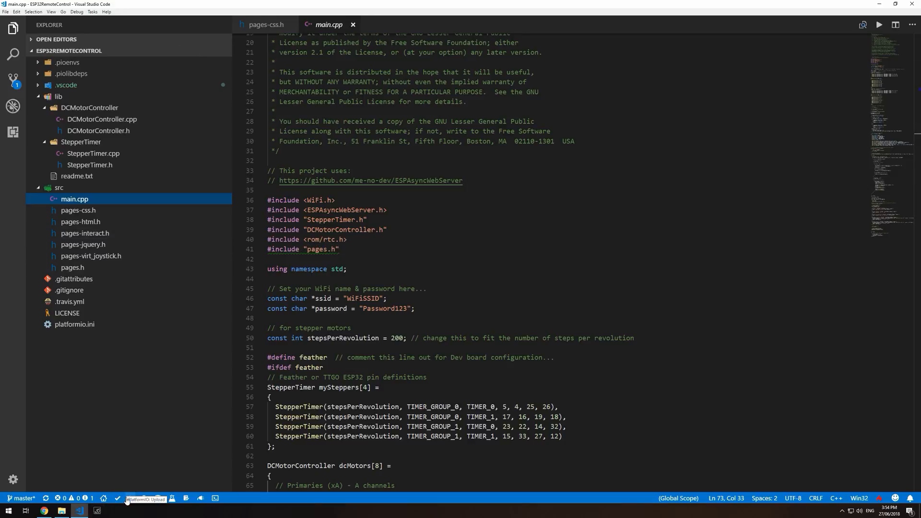
mouse_move(187, 499)
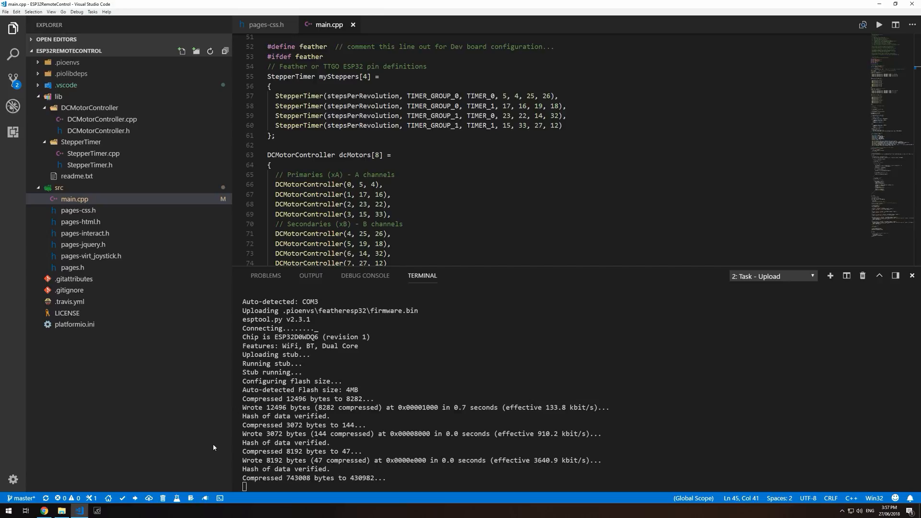
mouse_move(187, 435)
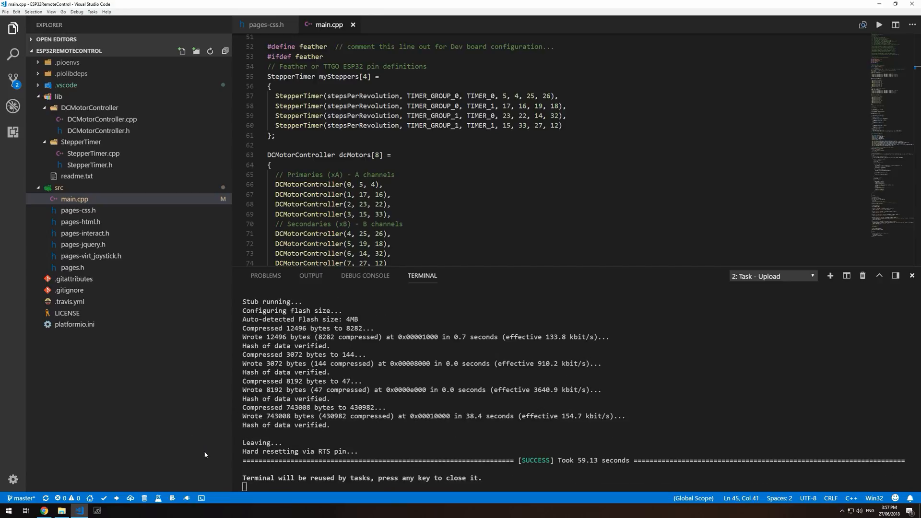
mouse_move(178, 485)
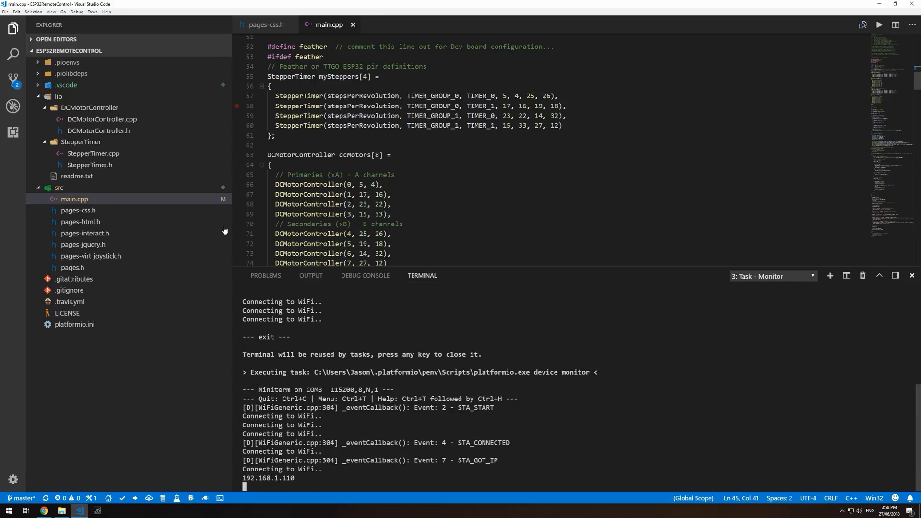
Step: Switch to the browser to load the control page at 192.168.1.110
click(44, 509)
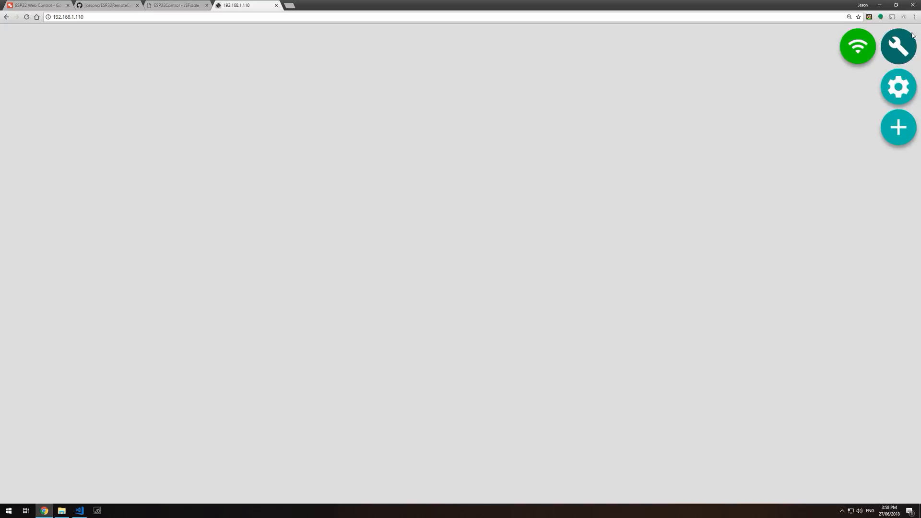
Step: Set channels 1–2 to 2x Brushed Motors and channels 3–4 to Disabled
click(898, 46)
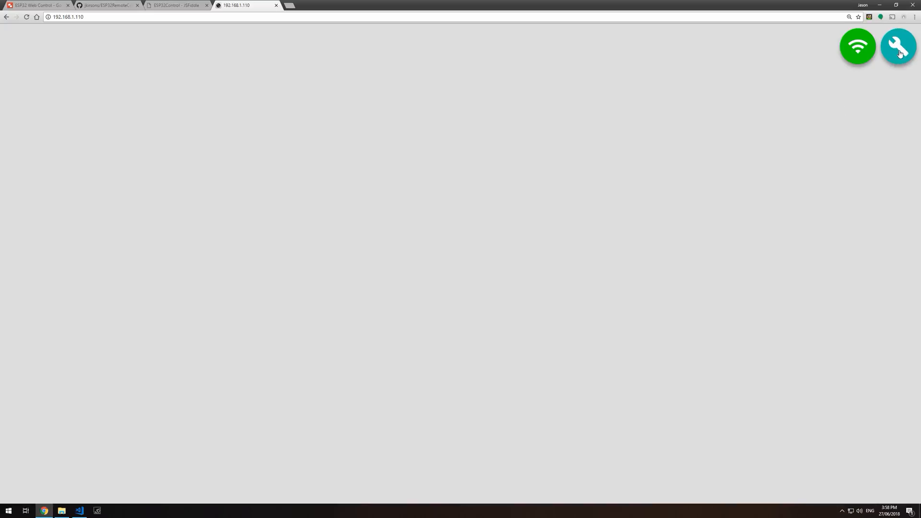
click(898, 46)
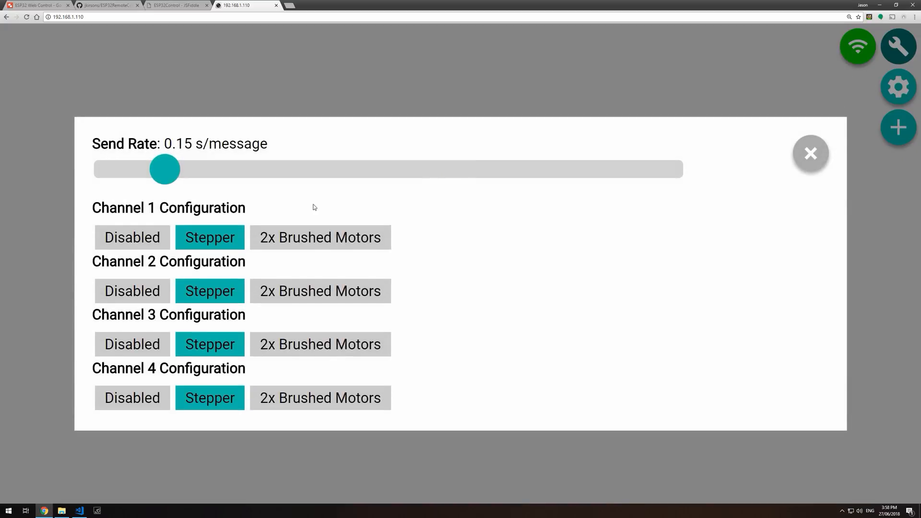
mouse_move(140, 214)
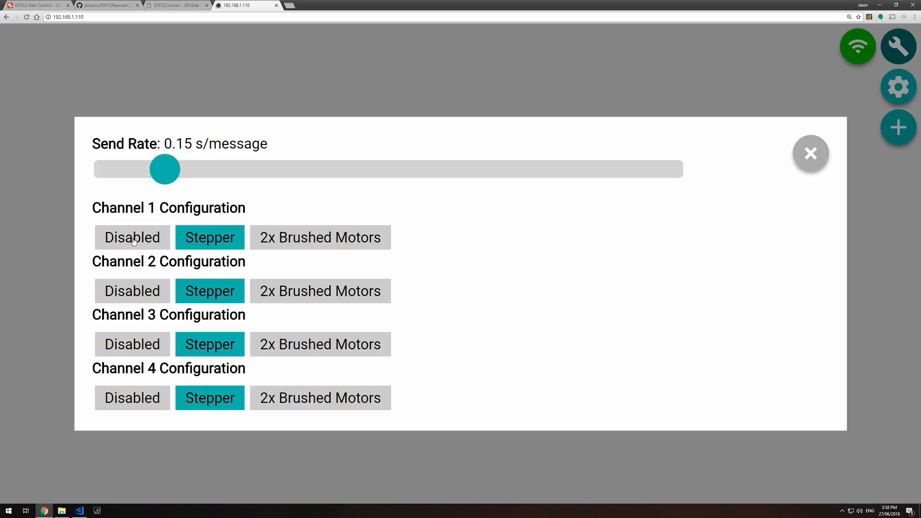
click(320, 237)
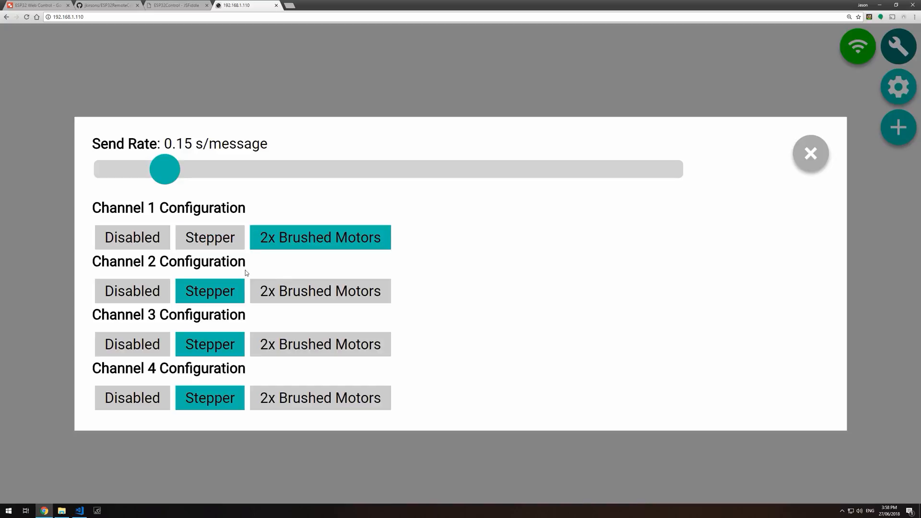
click(209, 237)
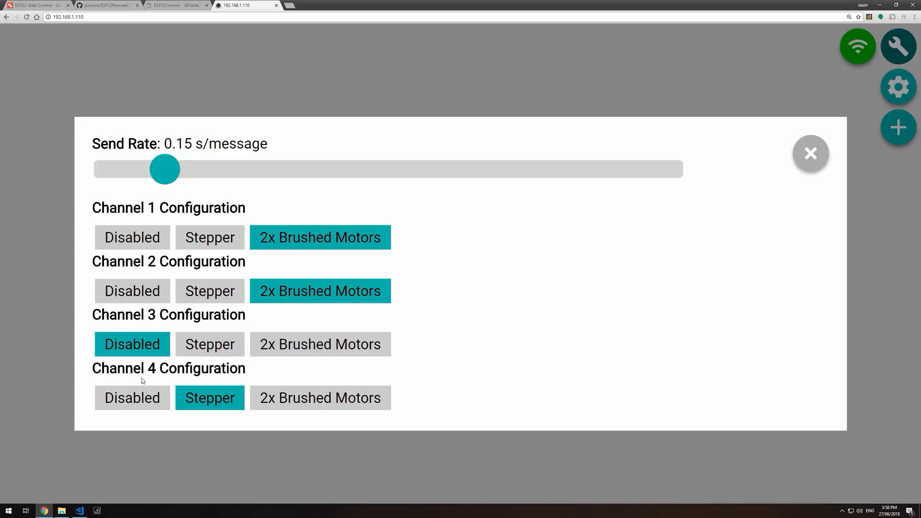
click(132, 397)
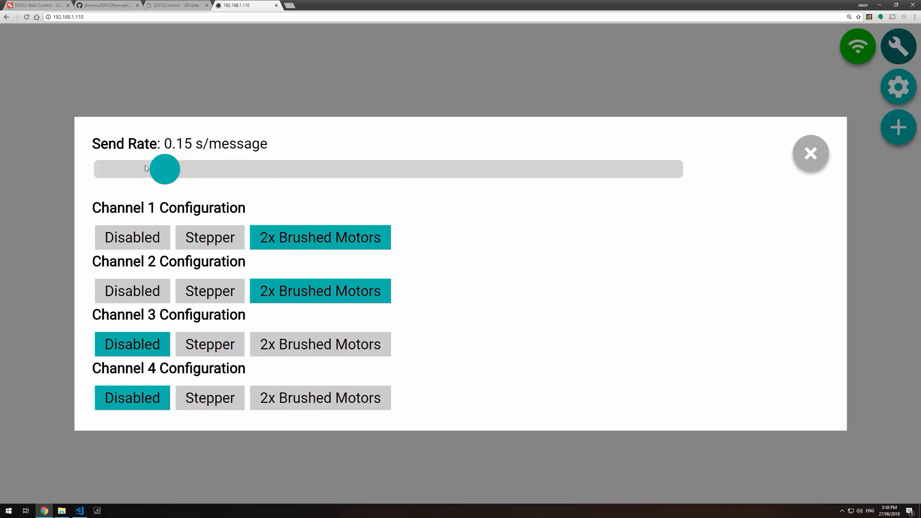
Step: Try send rates 0.1 and 0.05 s/message, restore 0.15, and enter editing mode
drag(164, 169, 137, 168)
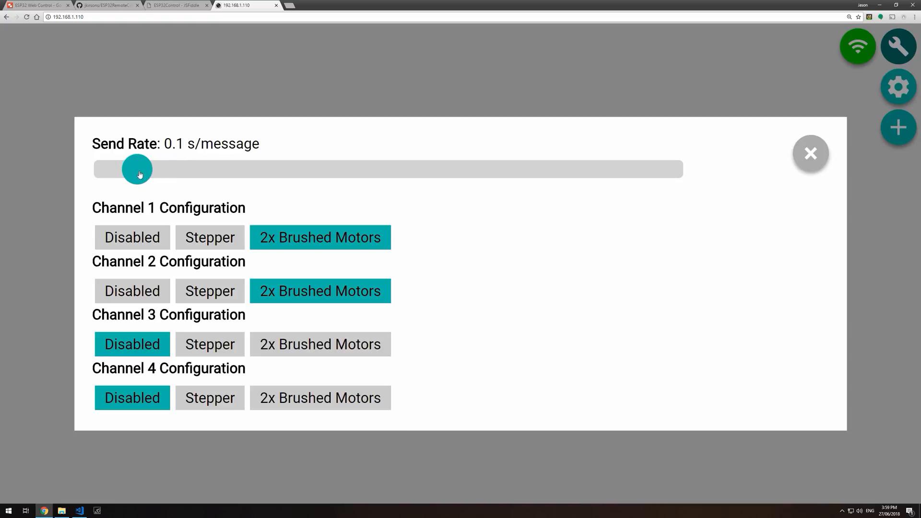
drag(137, 168, 108, 169)
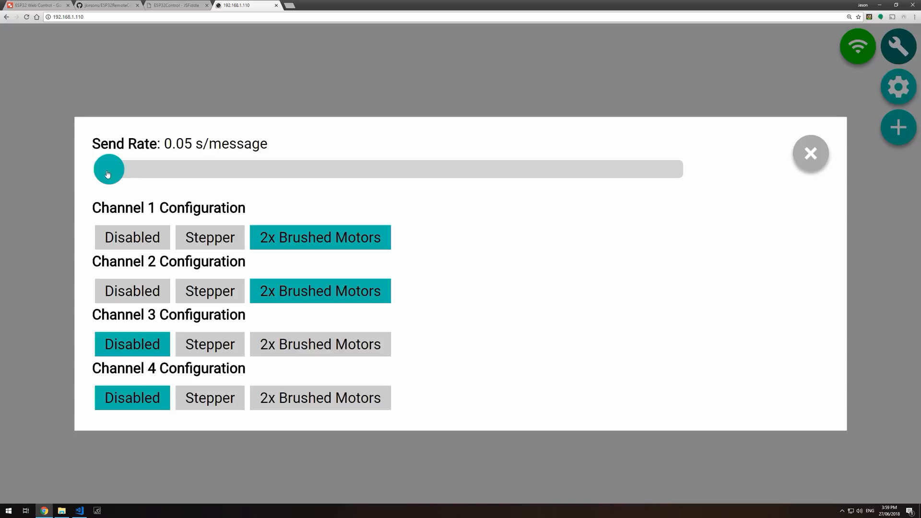
drag(108, 168, 164, 168)
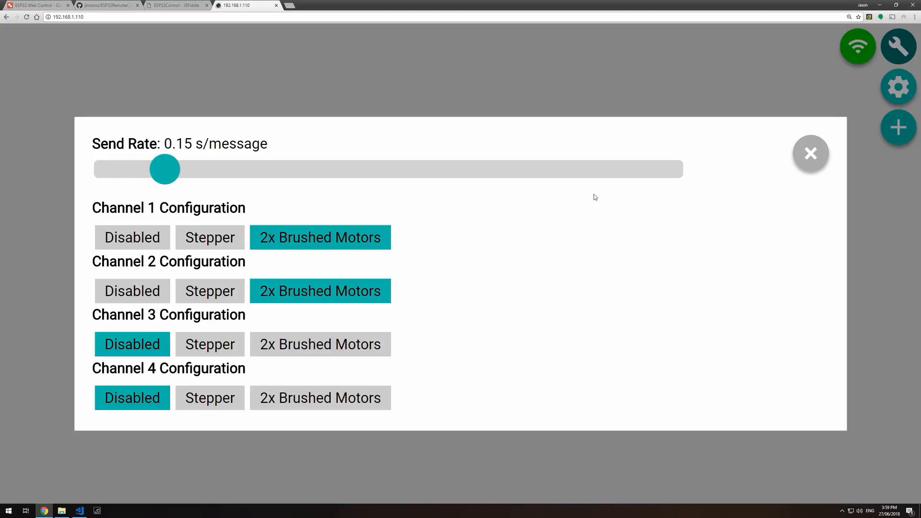
click(810, 153)
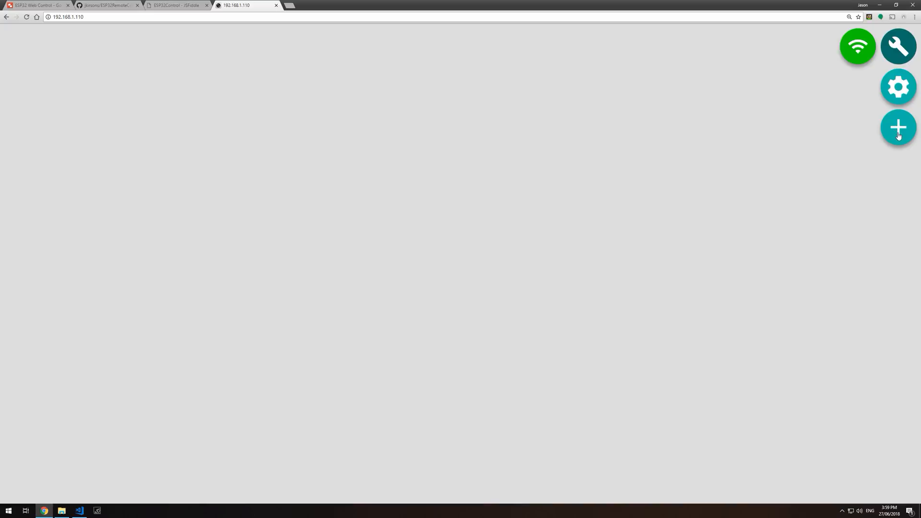
Step: Add a new control widget and bring up its Tank/2-Wheel Joystick settings
click(898, 127)
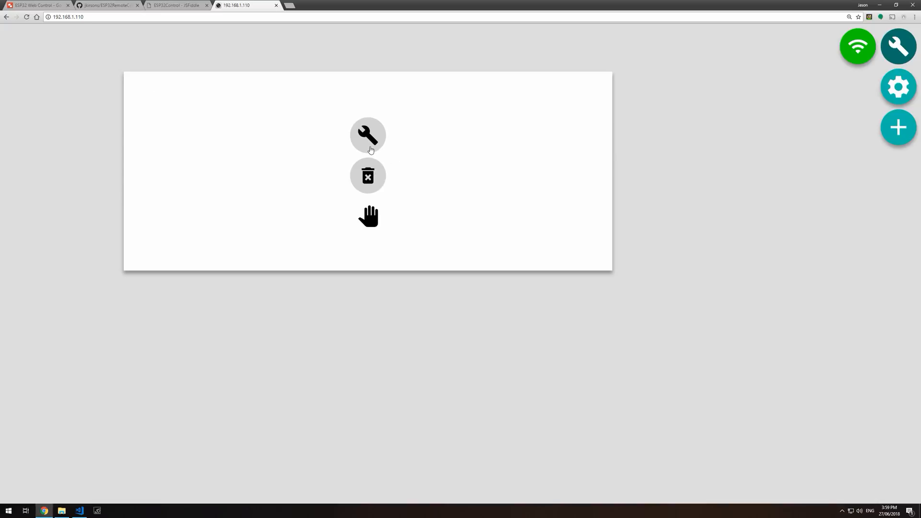
mouse_move(373, 139)
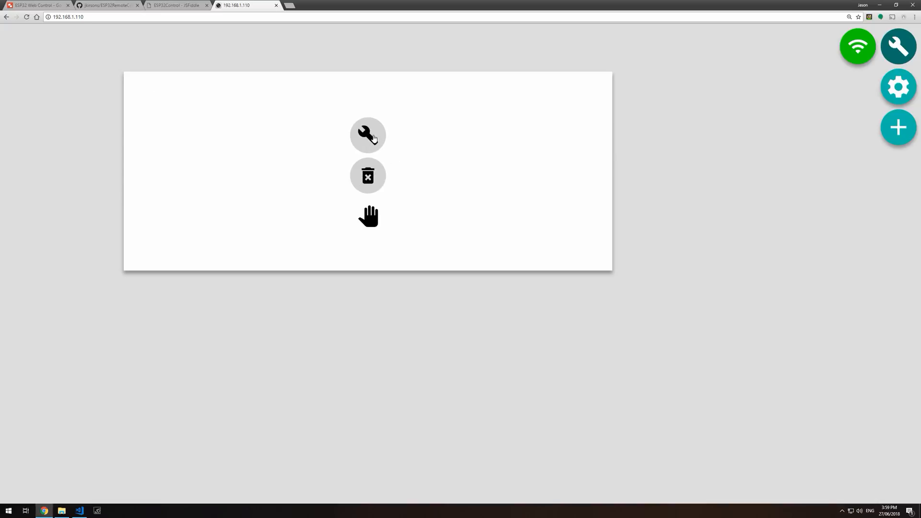
click(367, 136)
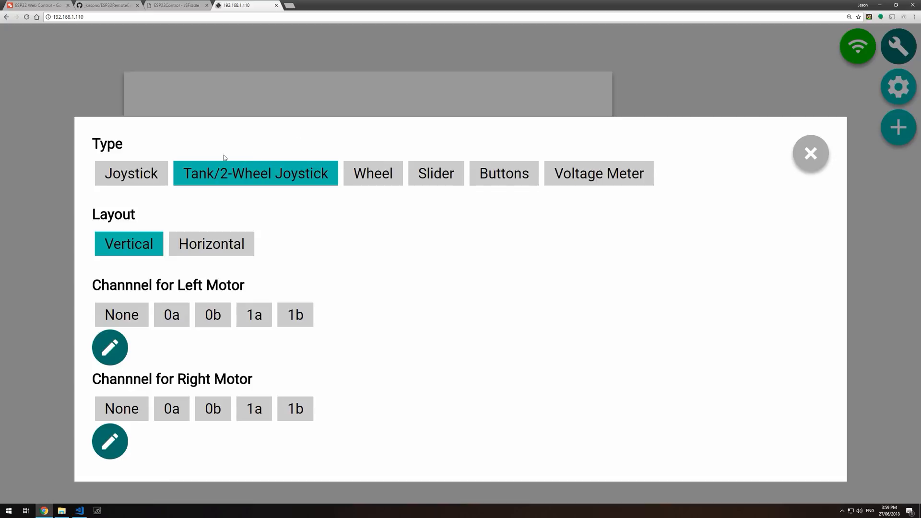
mouse_move(439, 158)
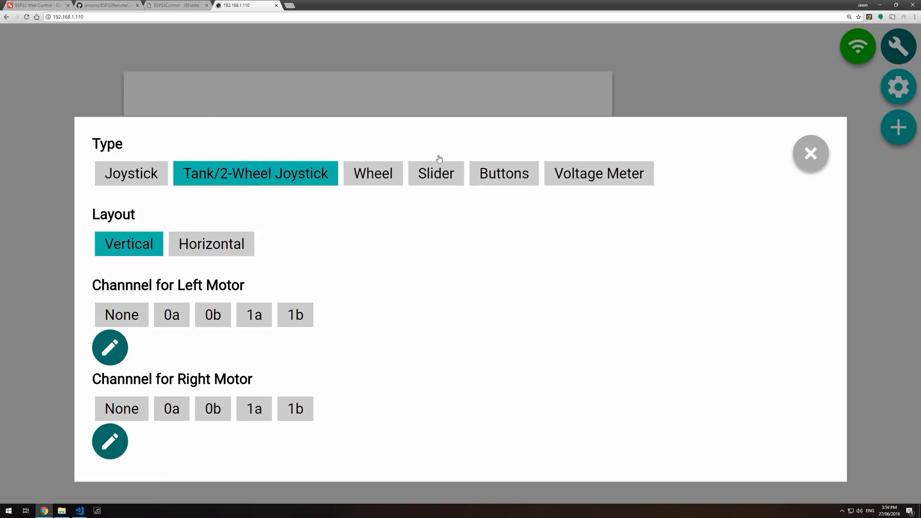
mouse_move(137, 174)
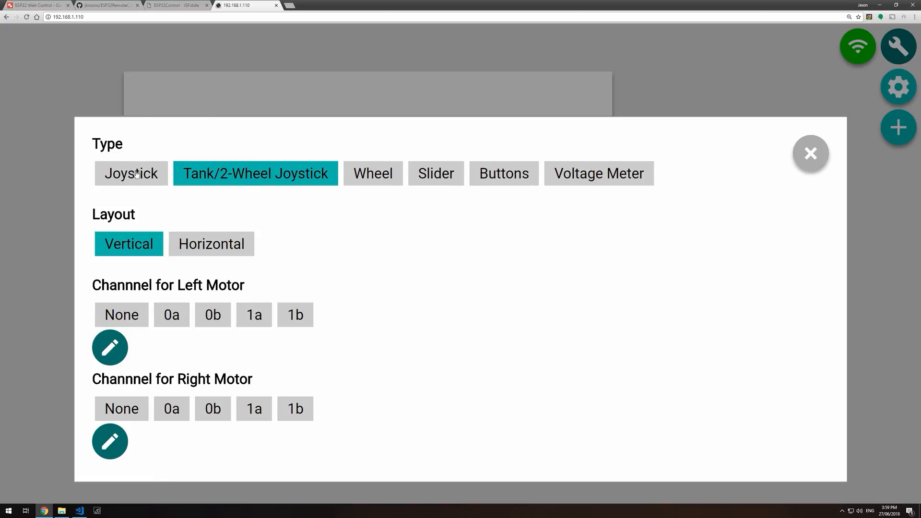
mouse_move(288, 183)
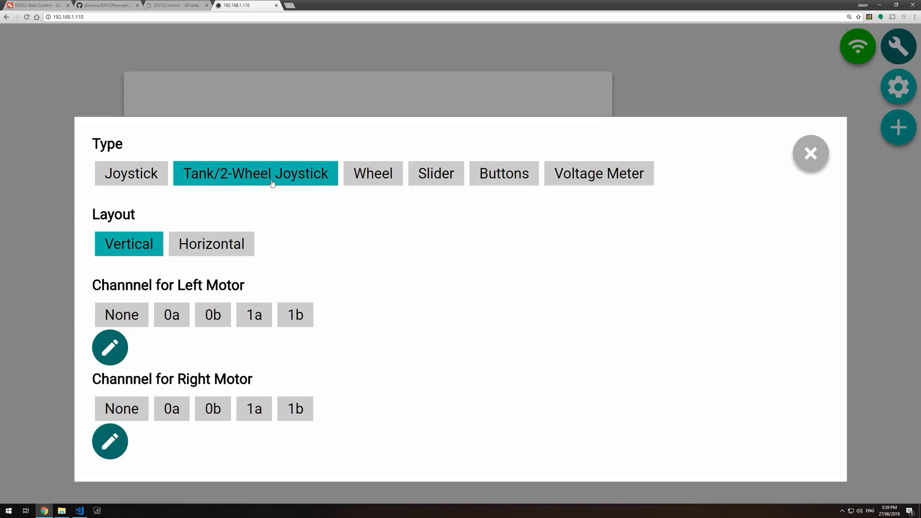
mouse_move(508, 181)
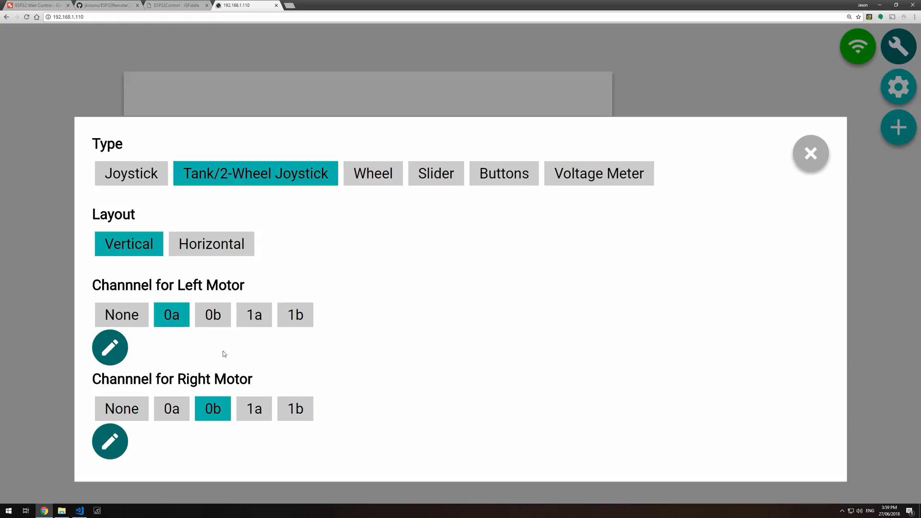
Step: Try Joystick and Buttons types, settle on Tank/2-Wheel Joystick with motors 0a/0b, and close its settings
click(130, 174)
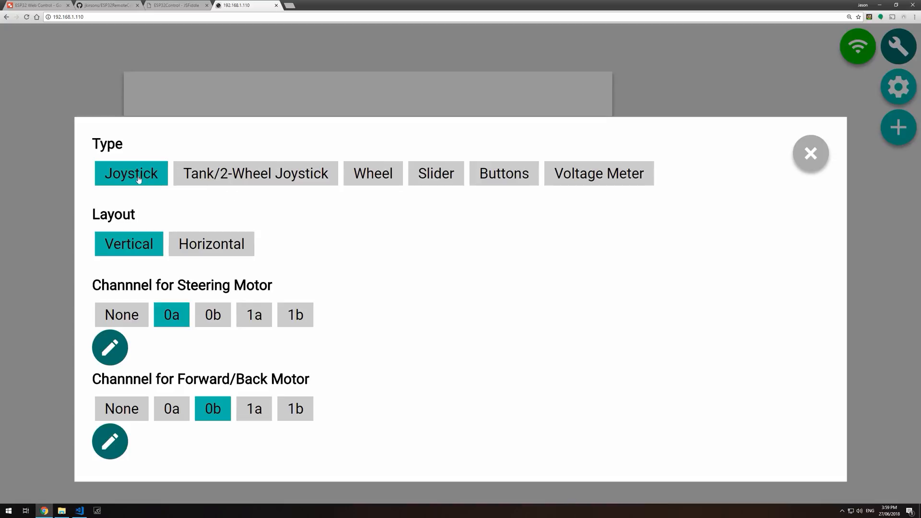
mouse_move(241, 393)
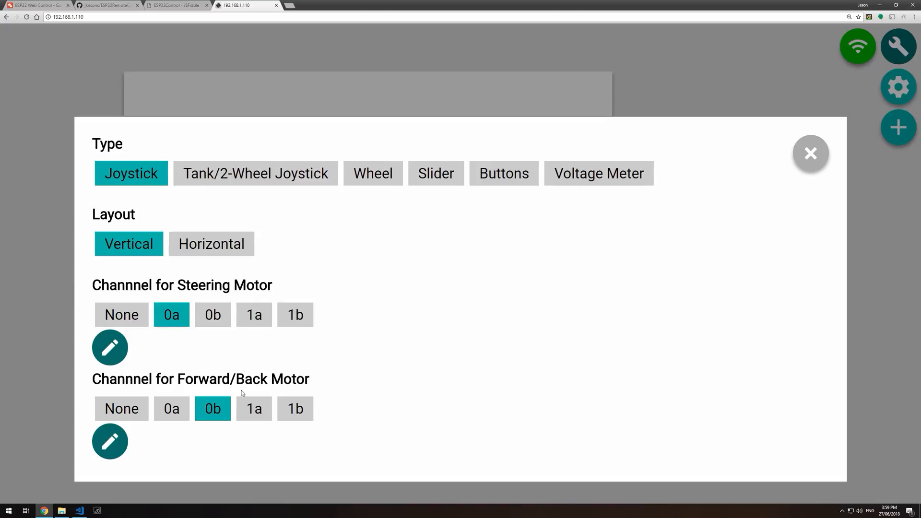
click(255, 173)
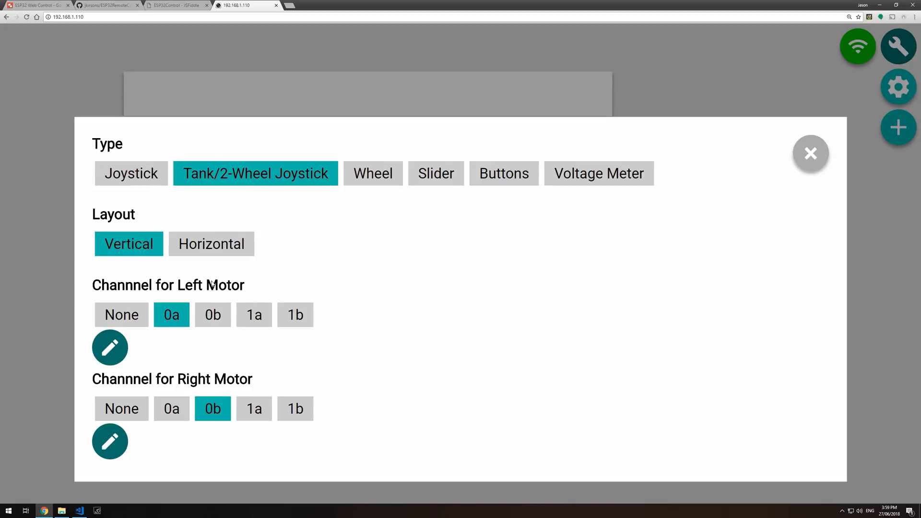
mouse_move(503, 173)
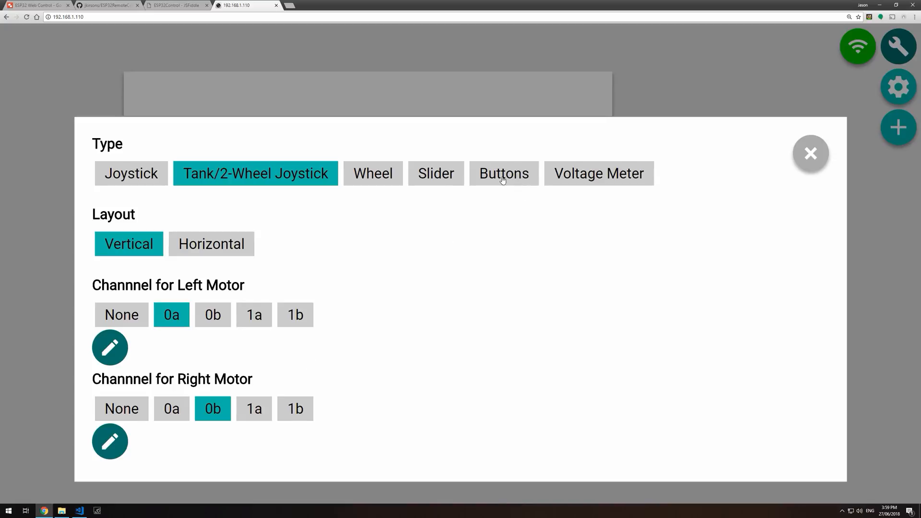
click(502, 173)
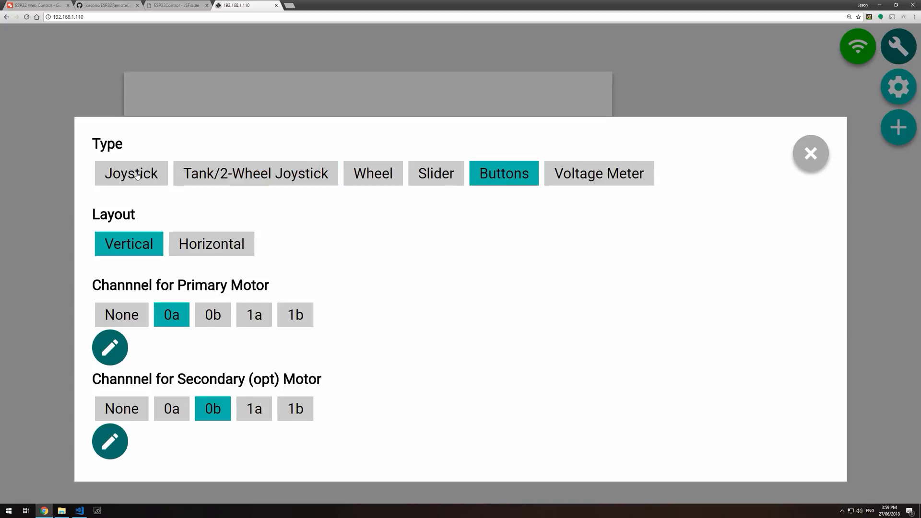
click(255, 173)
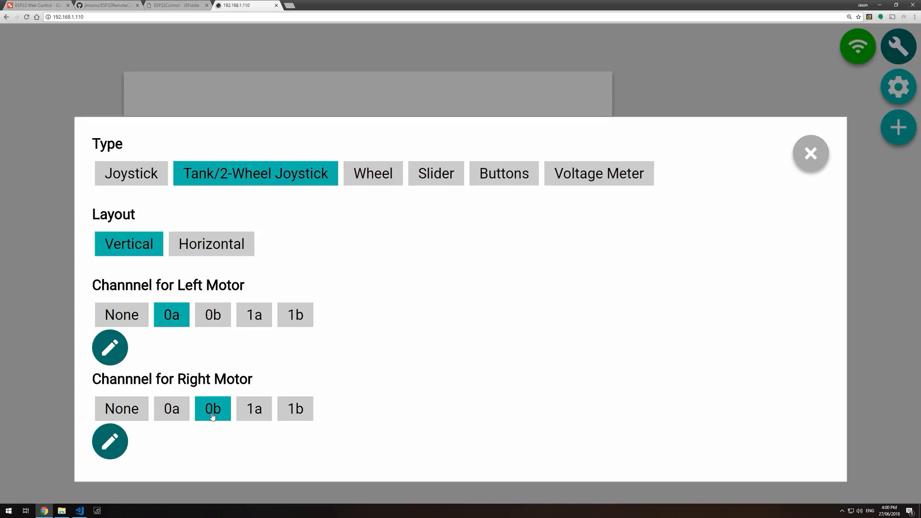
mouse_move(308, 414)
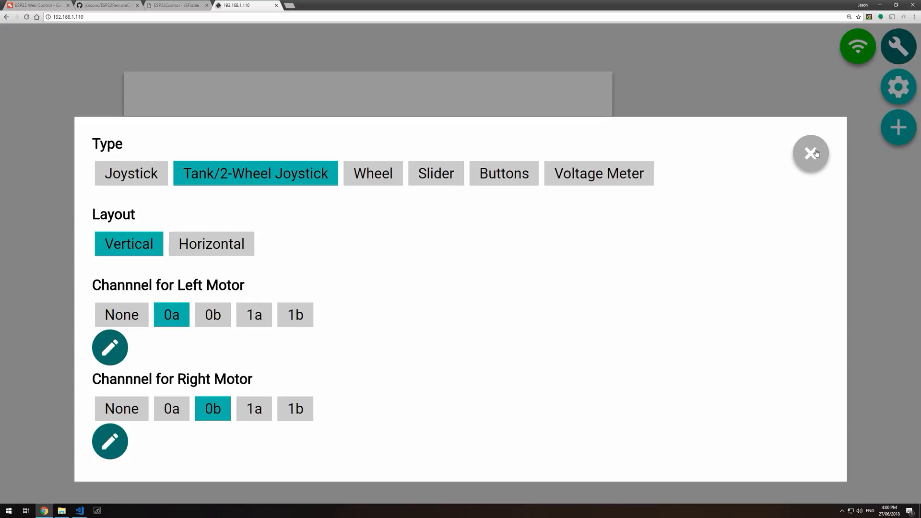
click(811, 154)
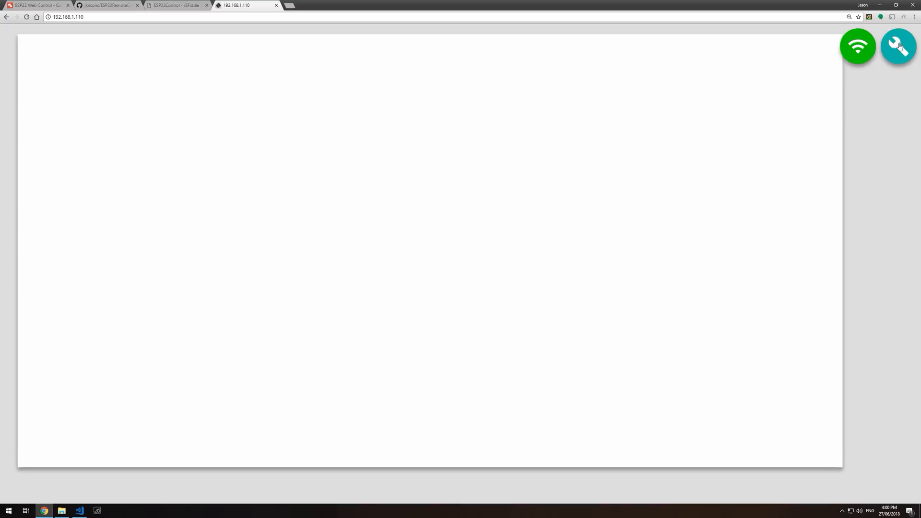
mouse_move(399, 274)
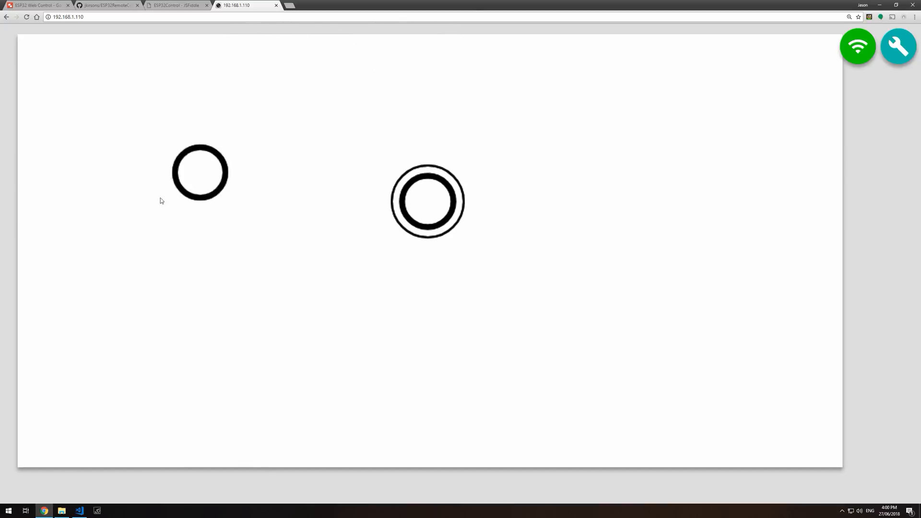
Step: Exit edit mode via the wrench so the tank joystick shows full size, ready to drive
click(177, 6)
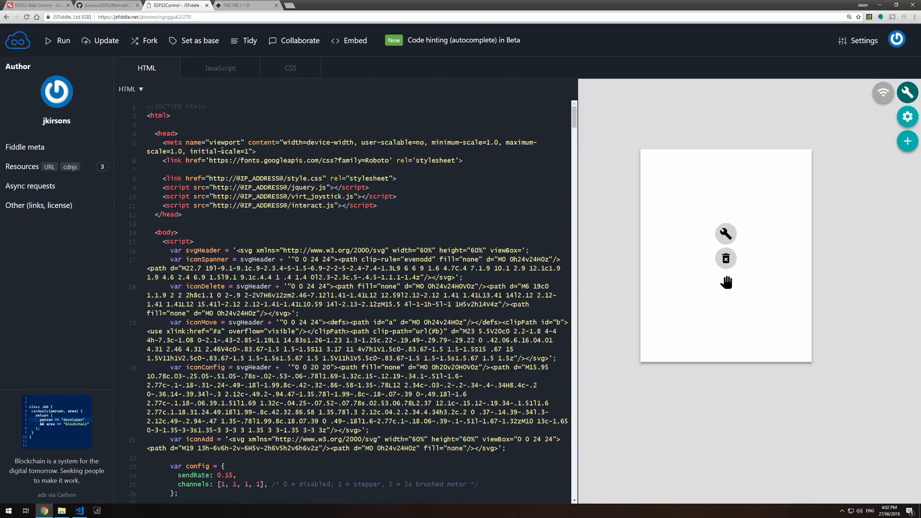
mouse_move(558, 221)
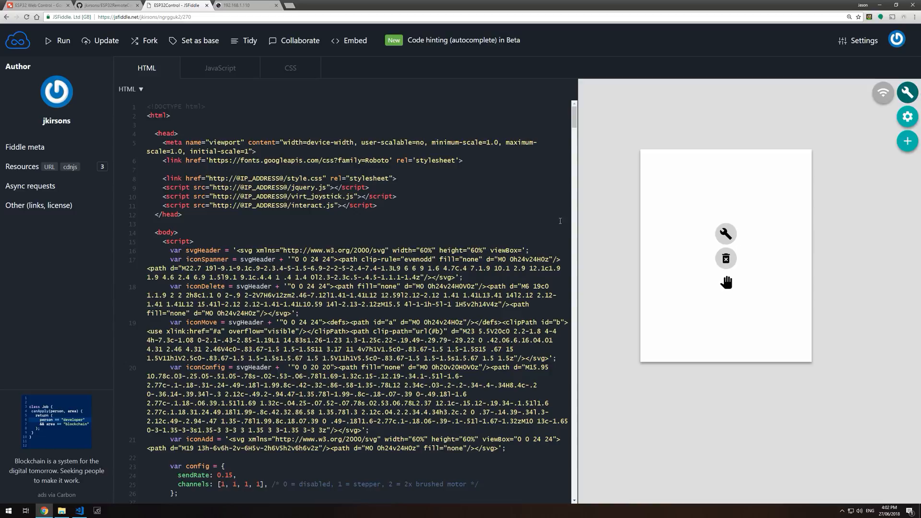
mouse_move(439, 239)
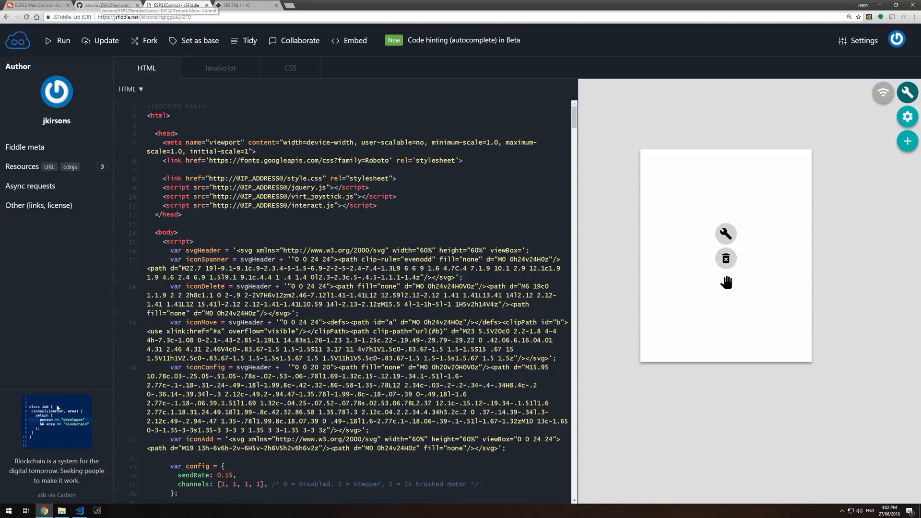
Step: After reviewing the JSFiddle HTML, view pages-html.h from src in VS Code as the C++ string version
click(78, 509)
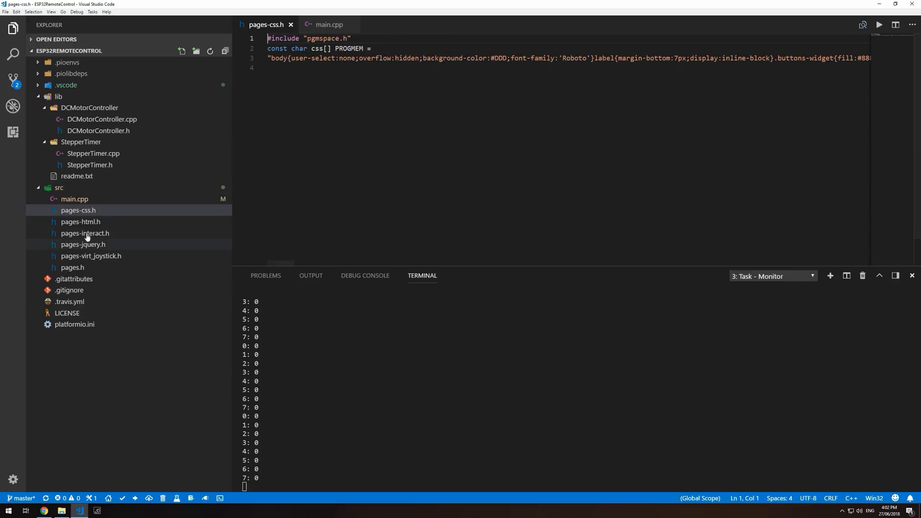
click(81, 222)
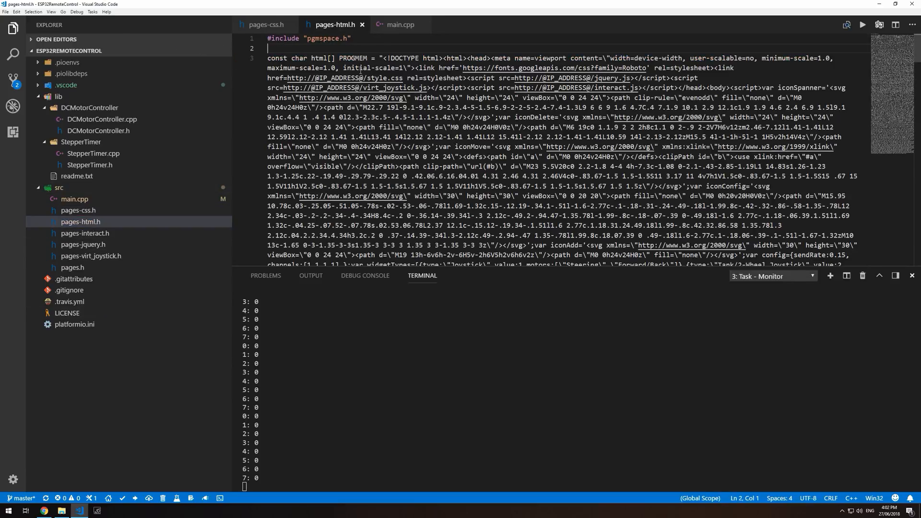